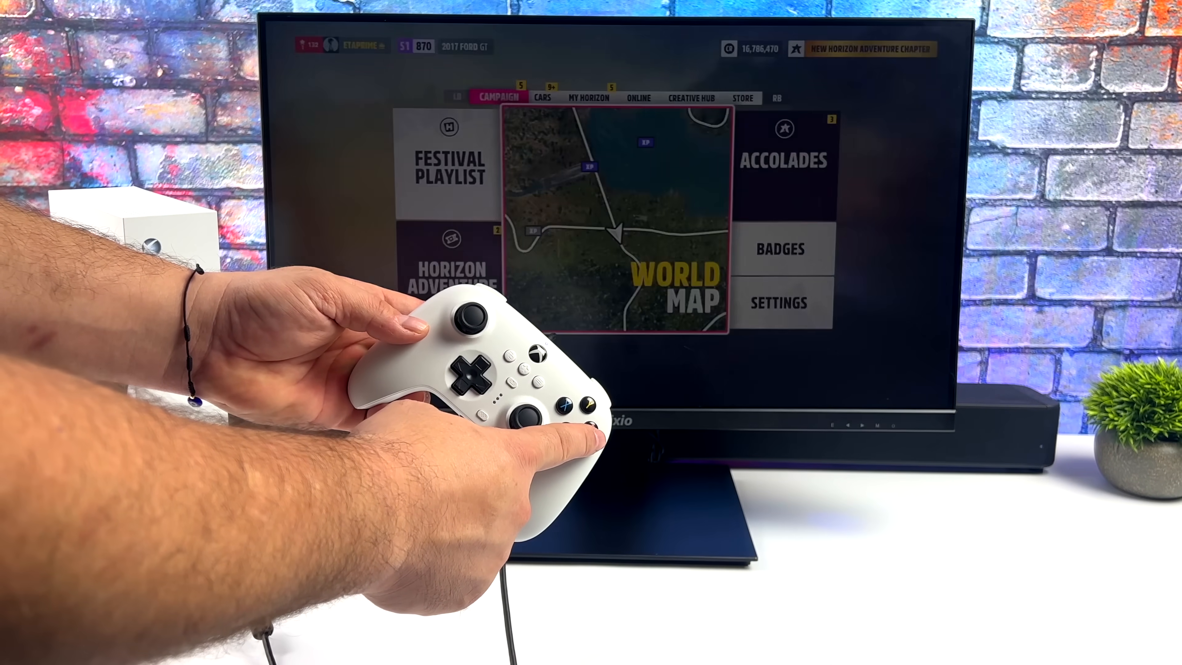
- Leave Forza Horizon 5 via the Xbox button and return to the home dashboard
key("xbox")
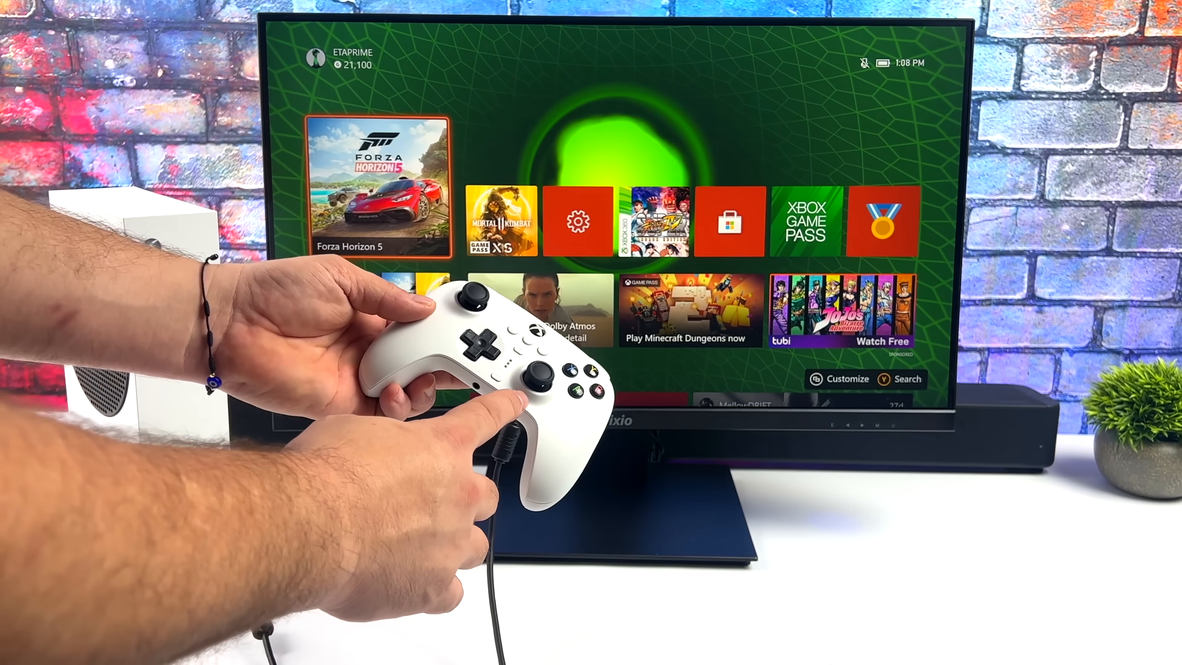
left_click(380, 188)
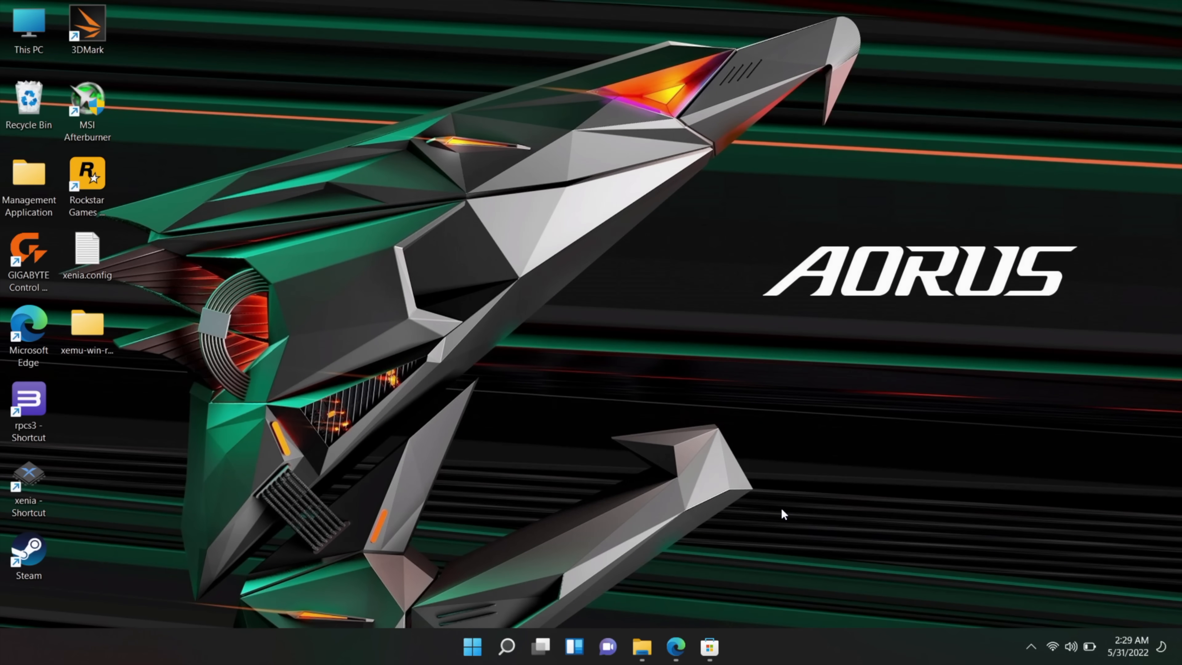
- Download the Windows upgrade tool from 8bitdo.com Support and show the zip in Downloads
left_click(675, 646)
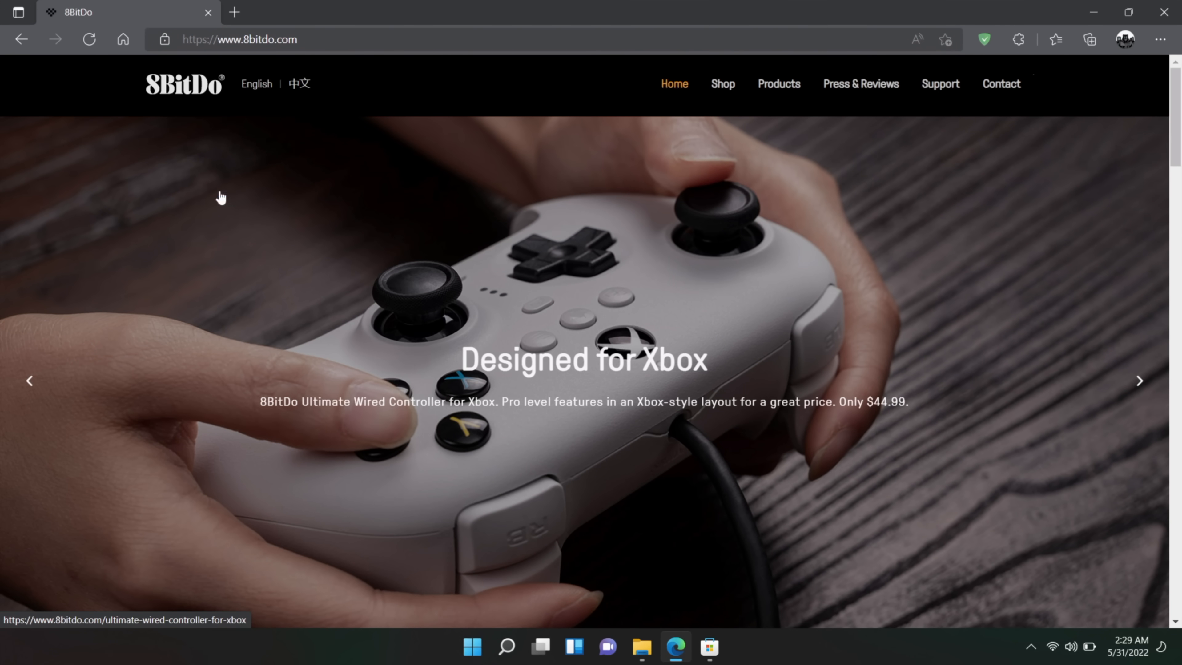
left_click(940, 84)
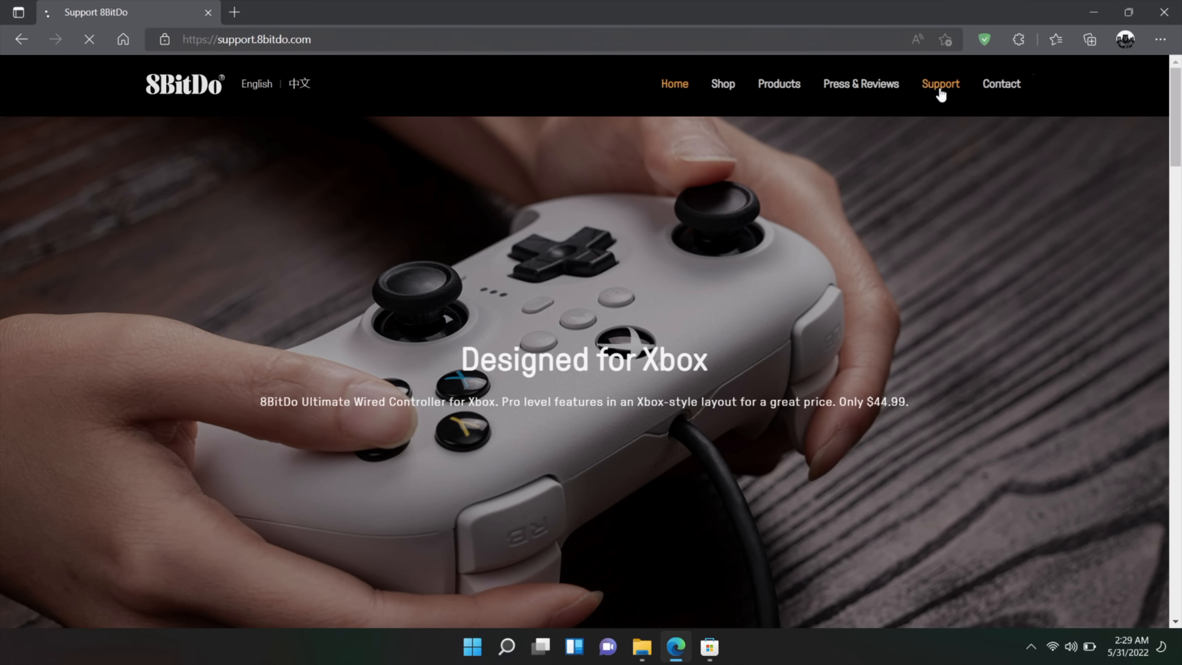
left_click(940, 83)
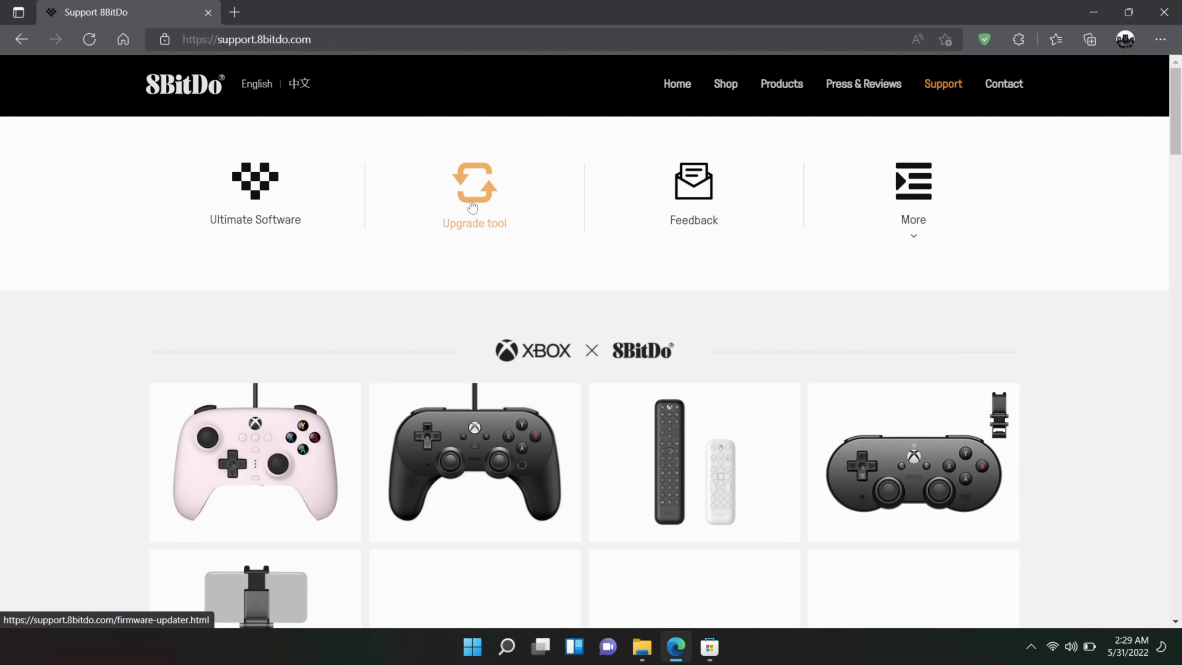
left_click(475, 192)
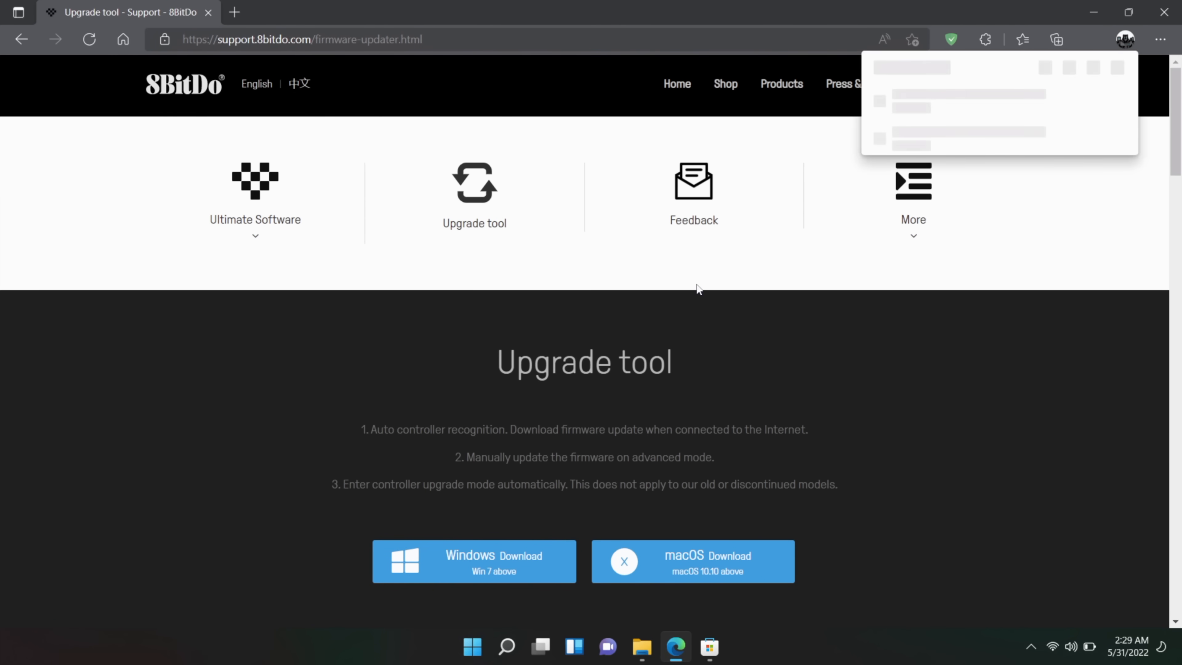
left_click(692, 561)
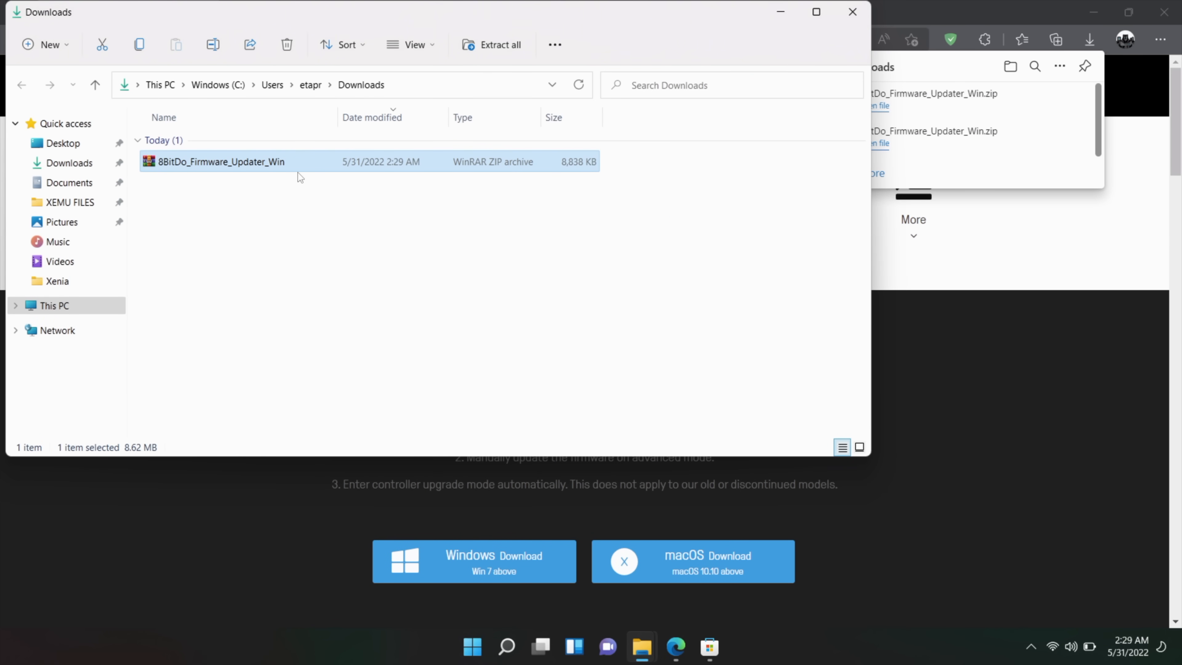
- Extract the updater zip and launch 8BitDo Firmware Updater from the extracted folder
left_click(491, 44)
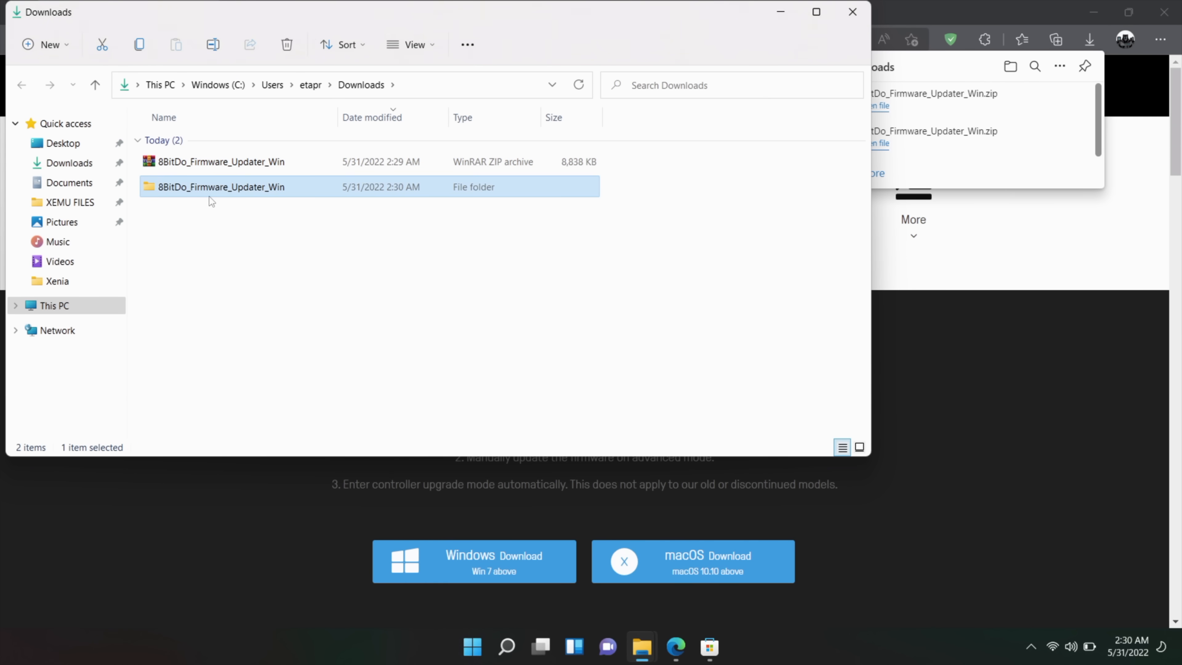
double_click(221, 186)
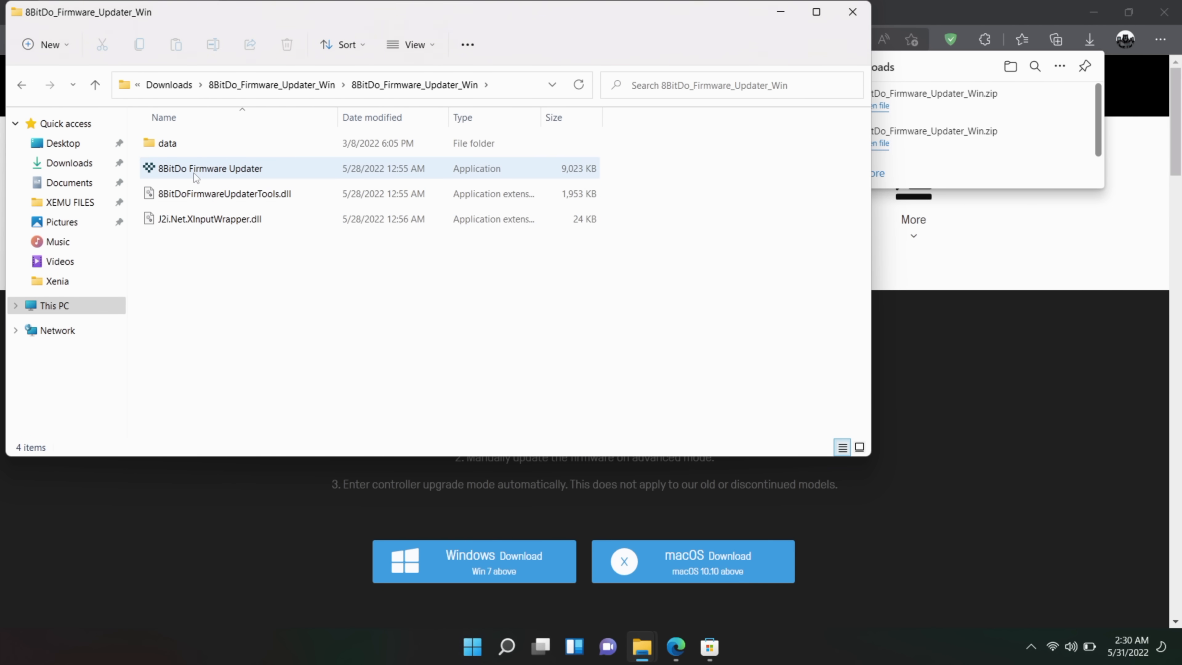
double_click(210, 168)
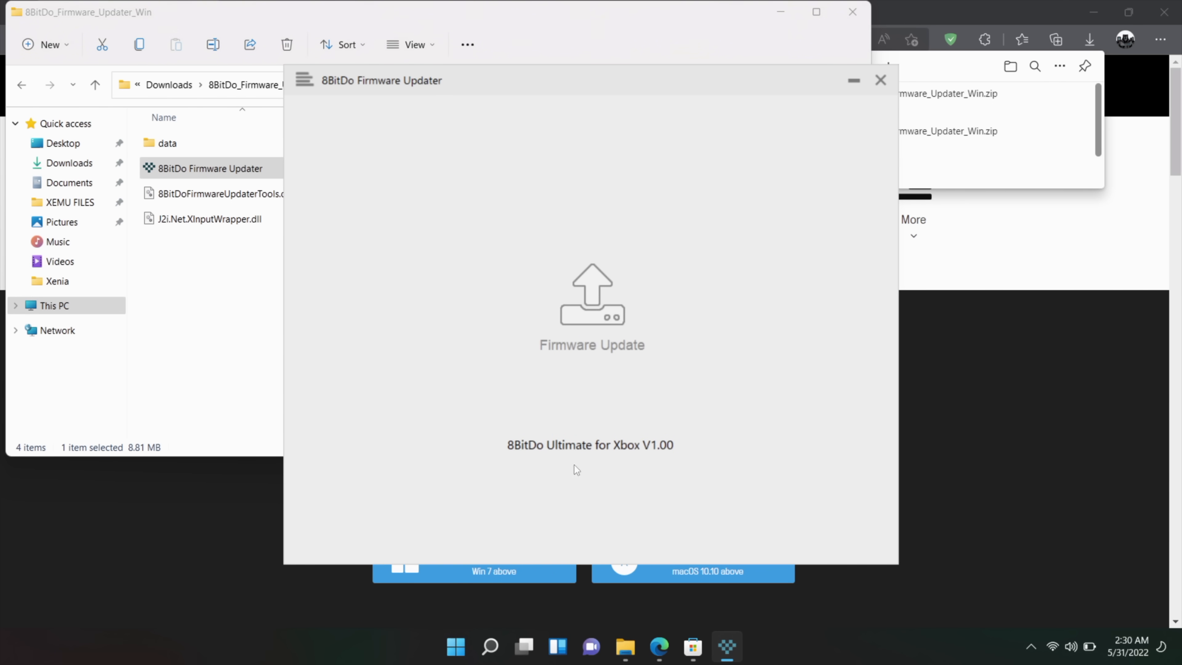
mouse_move(609, 322)
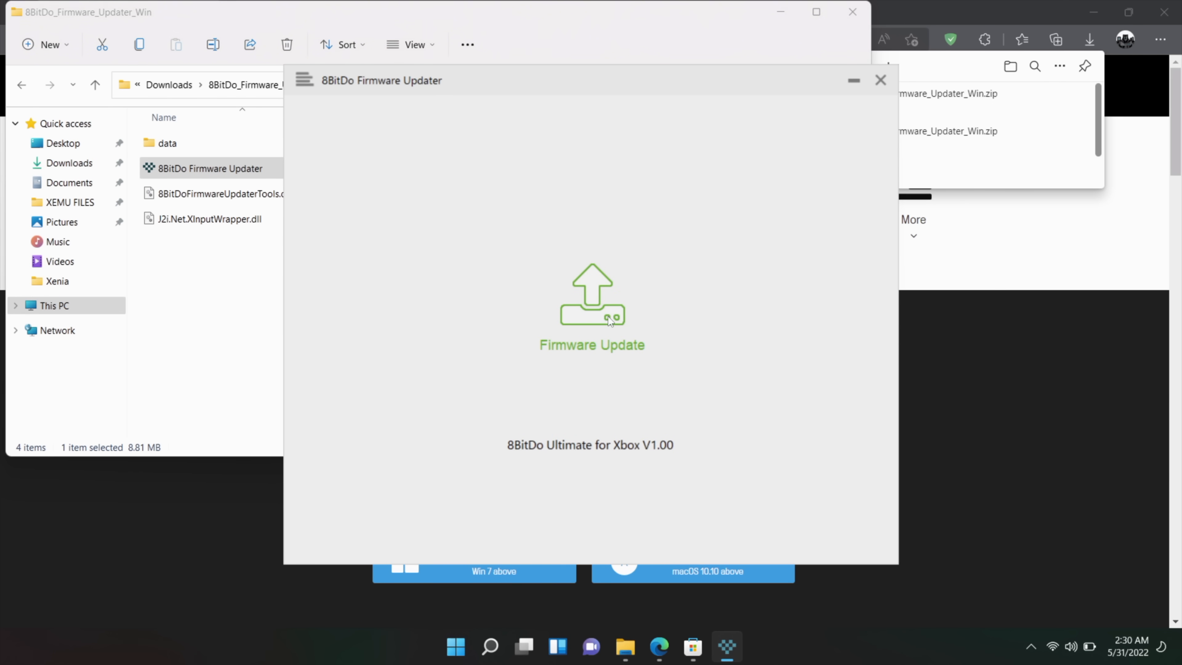
- Check 8BitDo Ultimate for Xbox V1.00 for new firmware, see none, and close the updater
left_click(591, 301)
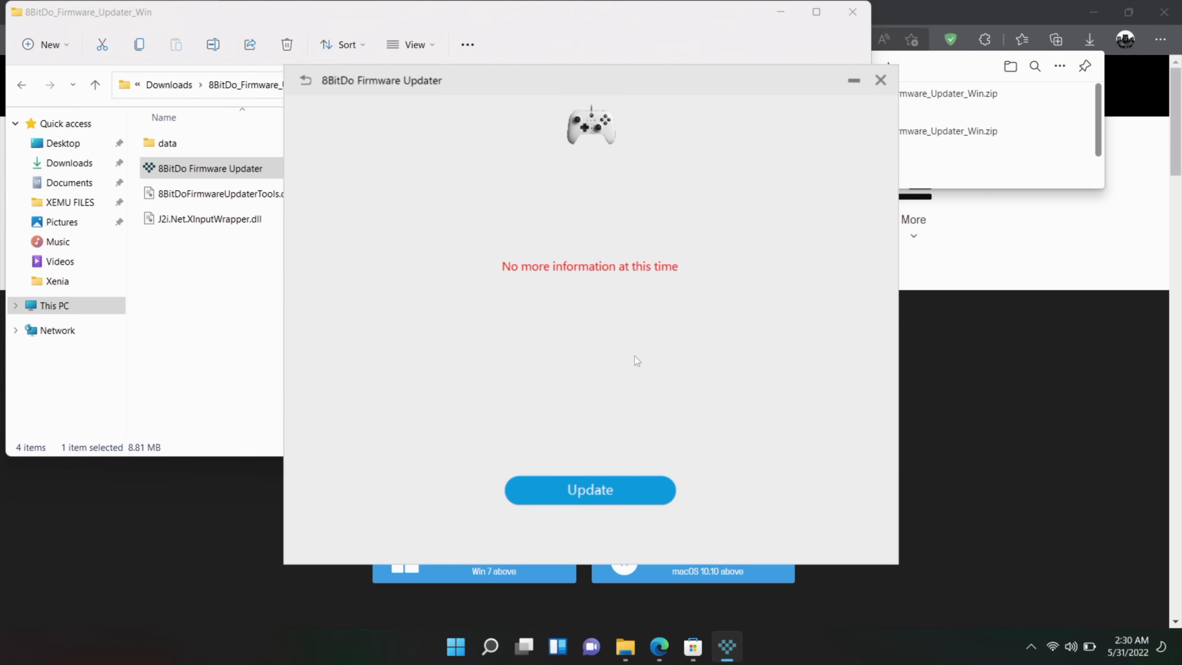
mouse_move(625, 360)
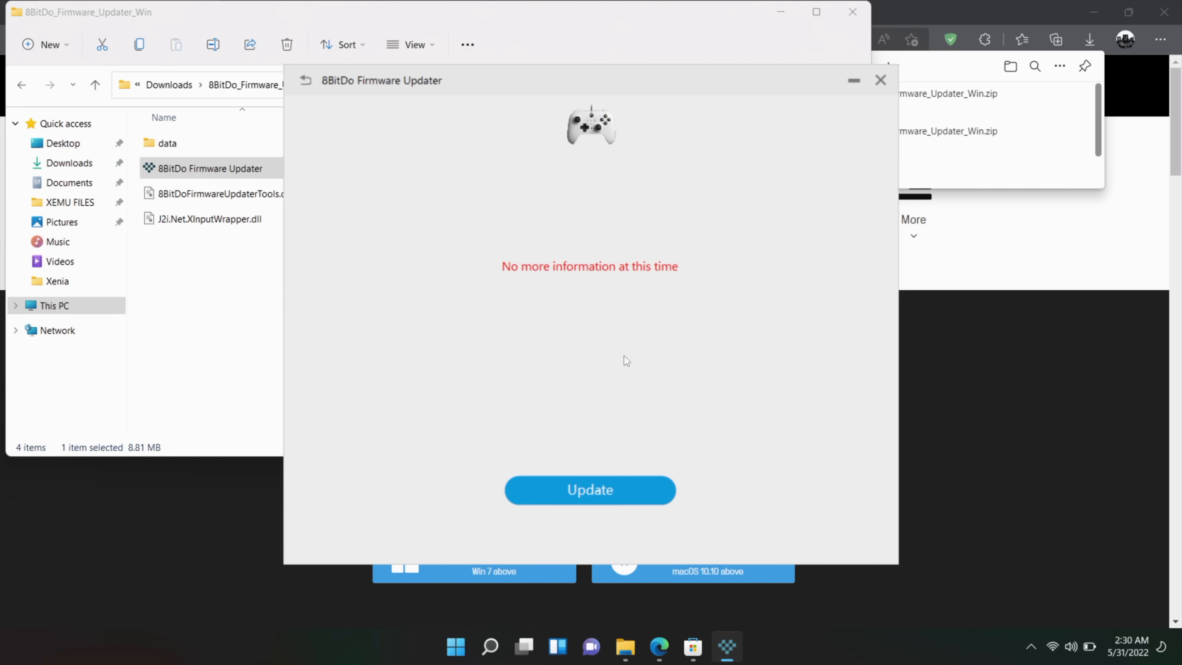
mouse_move(650, 347)
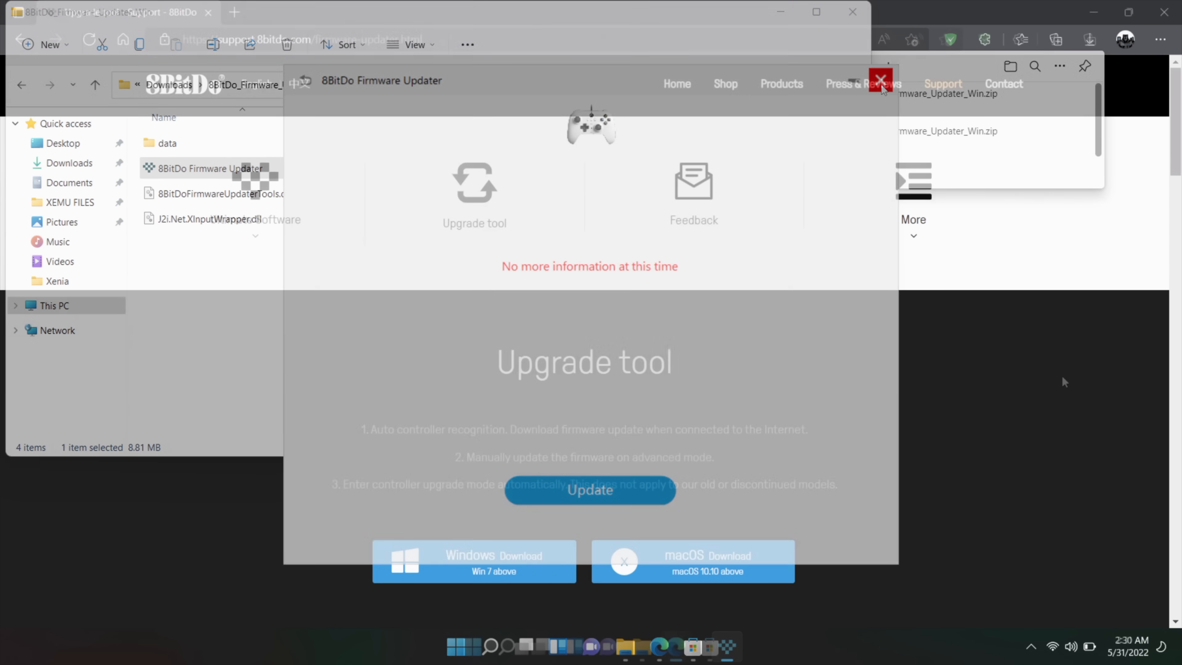
left_click(879, 80)
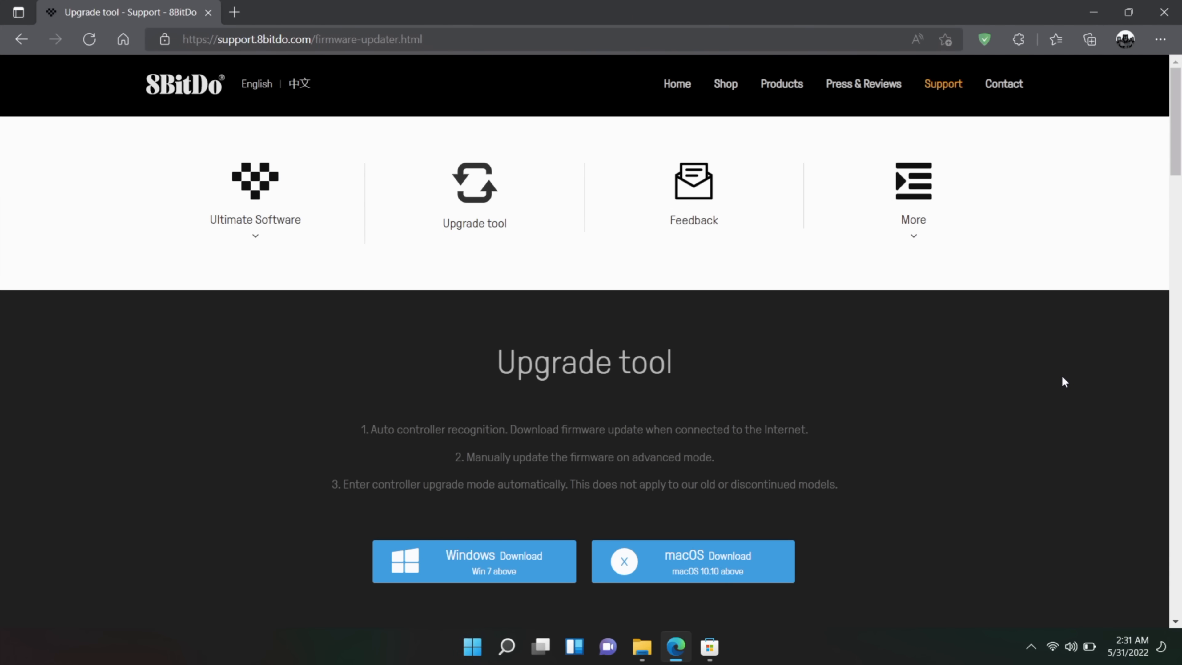
mouse_move(153, 265)
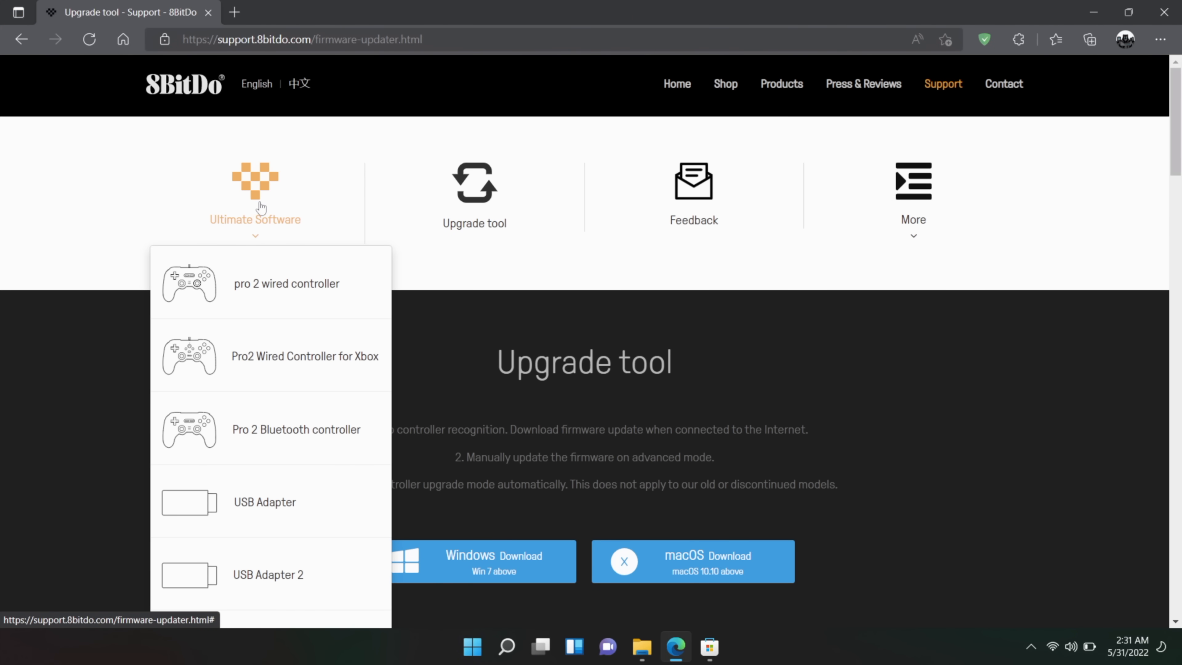
mouse_move(259, 208)
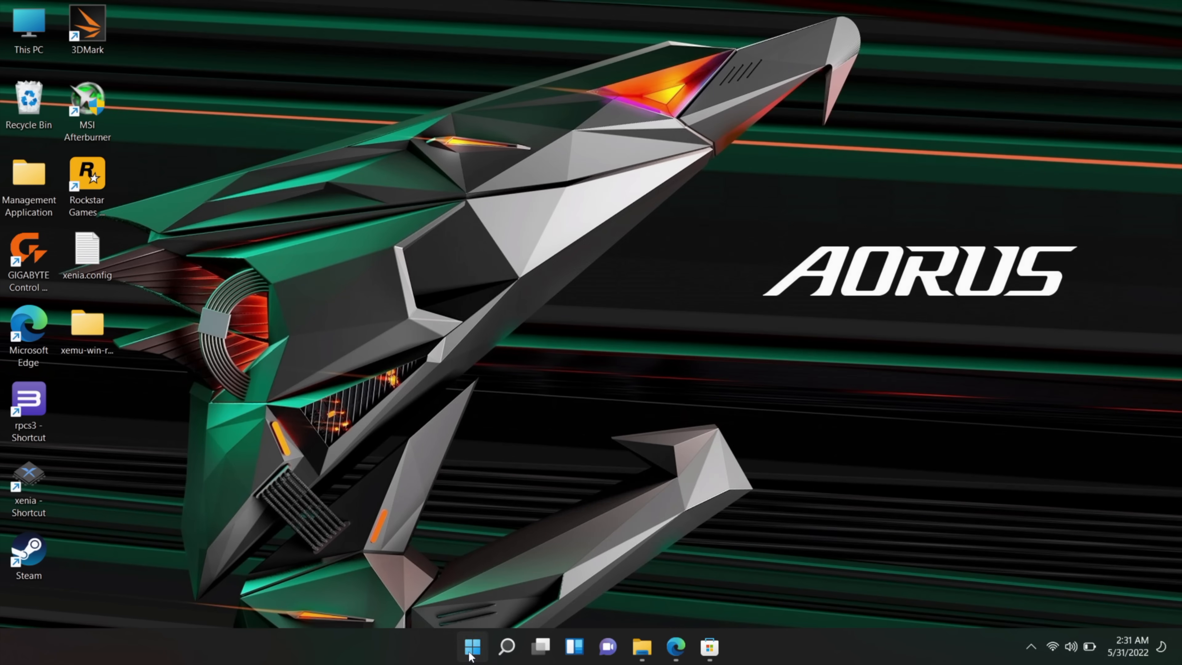
- Bring up the Start menu listing 8BitDo Ultimate Software as recently added
left_click(472, 647)
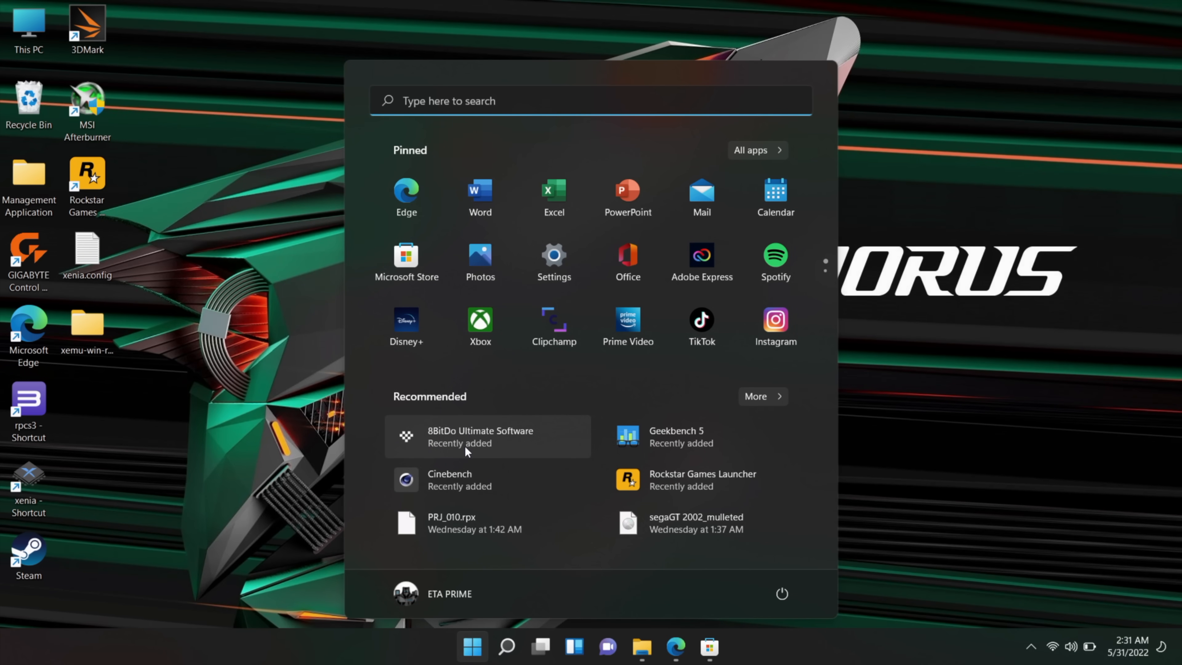
- Launch 8BitDo Ultimate Software with Profile 1 in the first slot and go to its button mapping
left_click(480, 436)
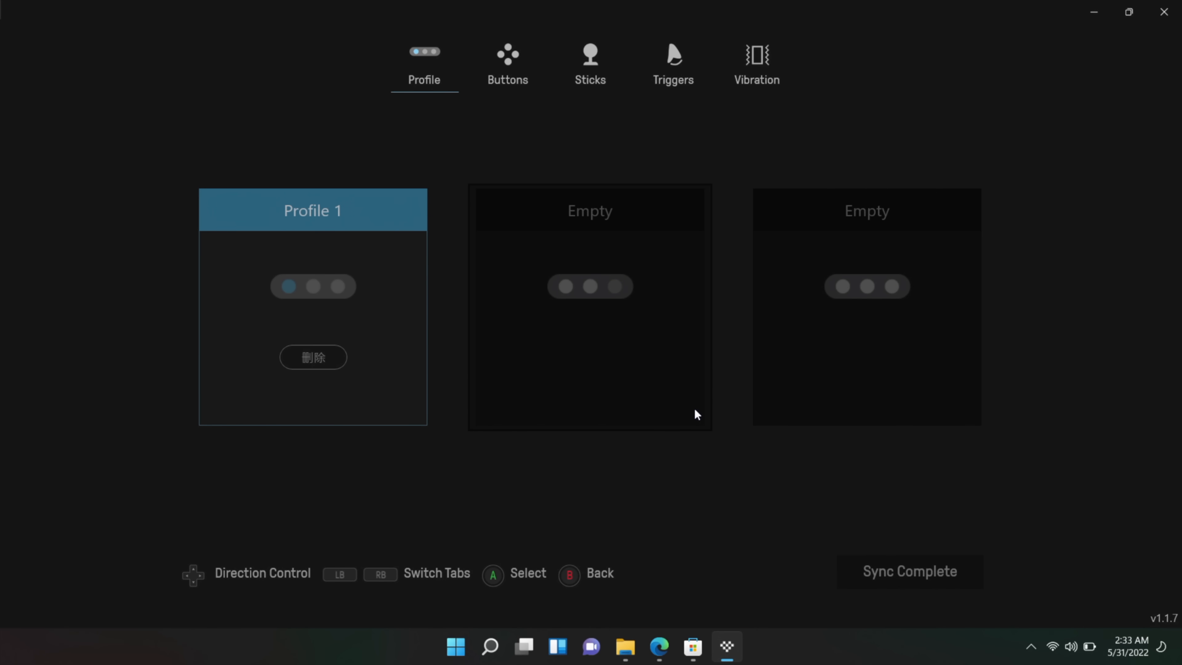
mouse_move(652, 414)
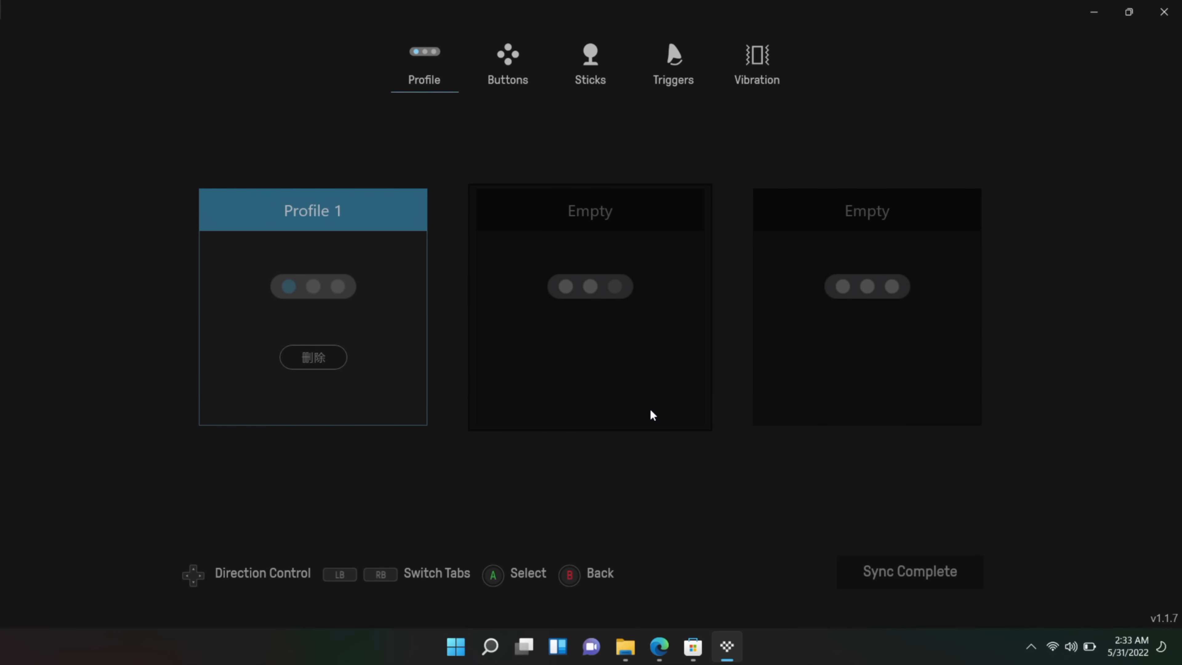
mouse_move(686, 439)
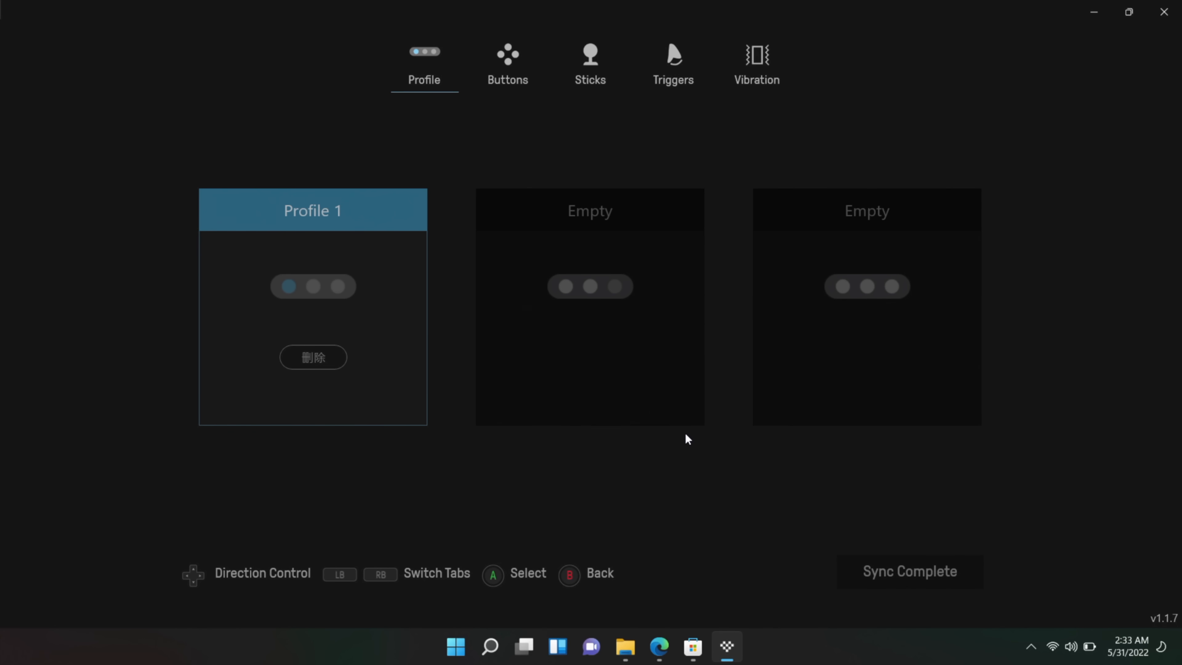
mouse_move(672, 443)
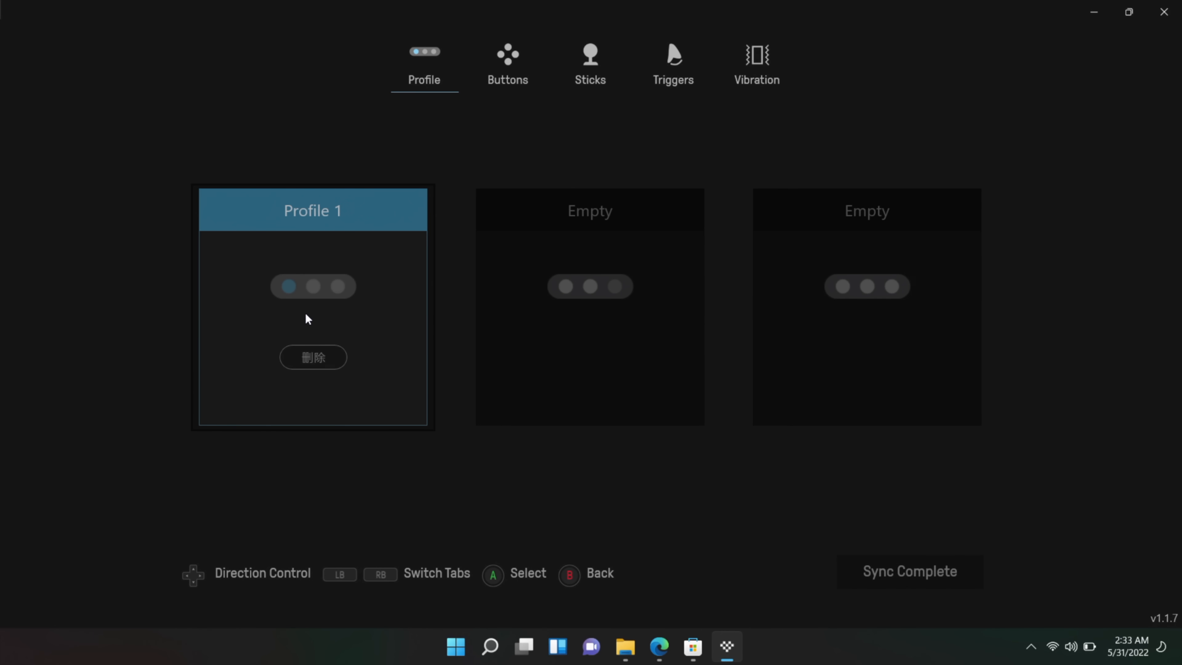
mouse_move(322, 318)
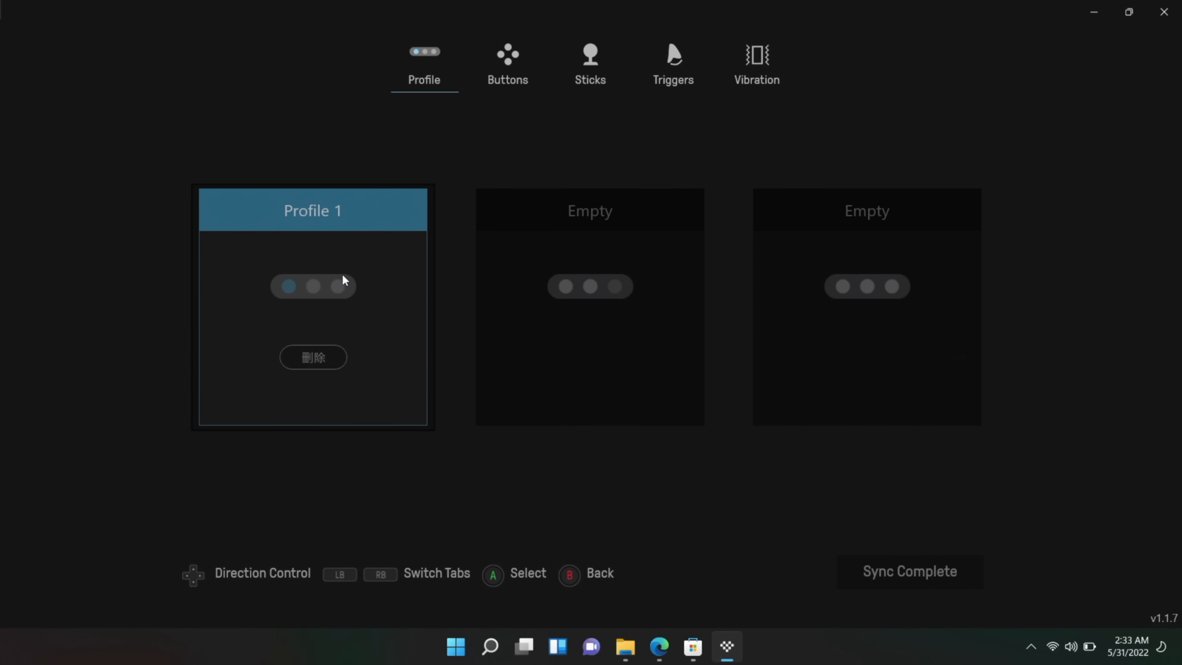
left_click(508, 64)
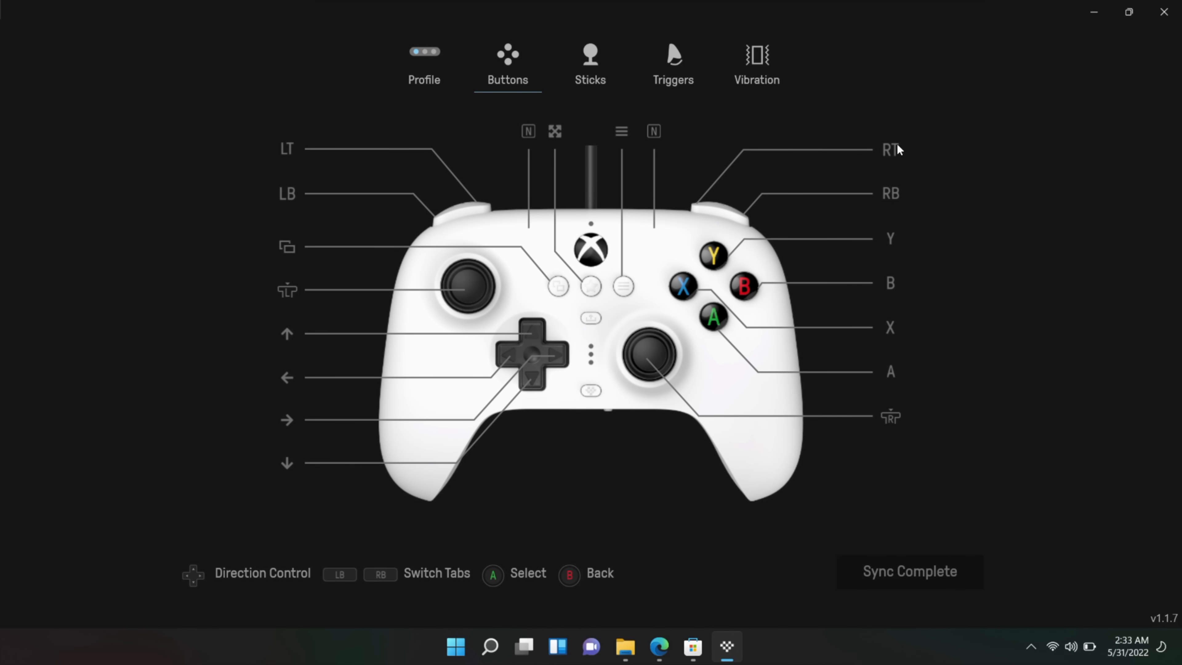
mouse_move(930, 309)
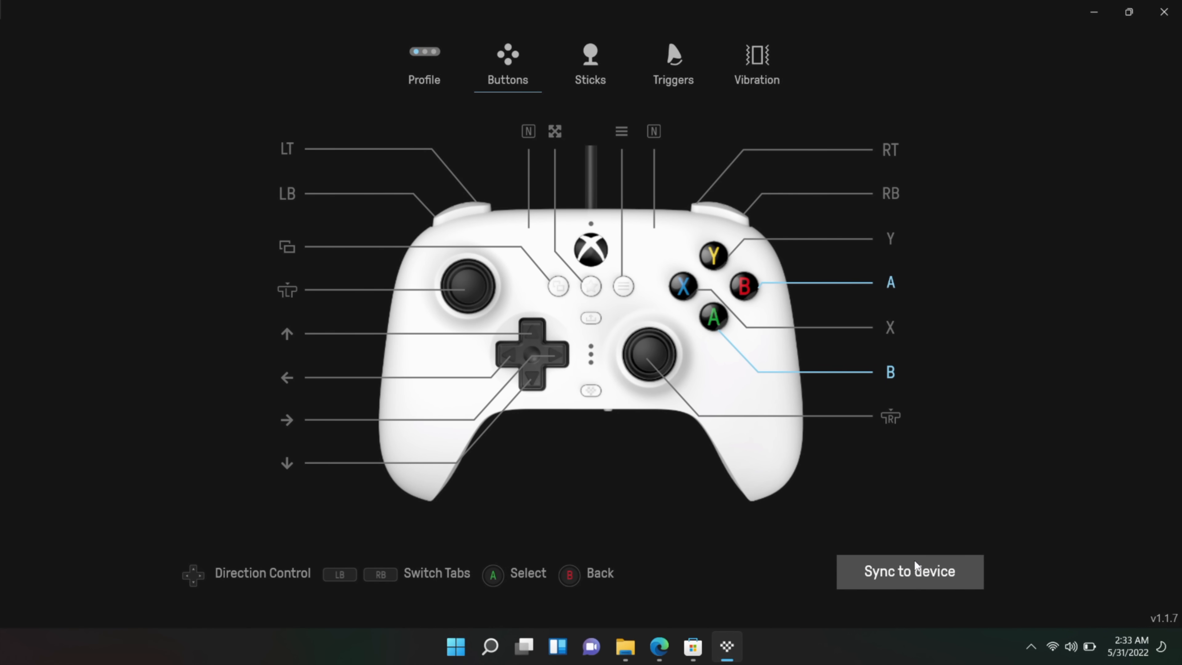
- Sync Profile 1's swapped A and B mapping to the controller and return to the profiles overview
left_click(910, 571)
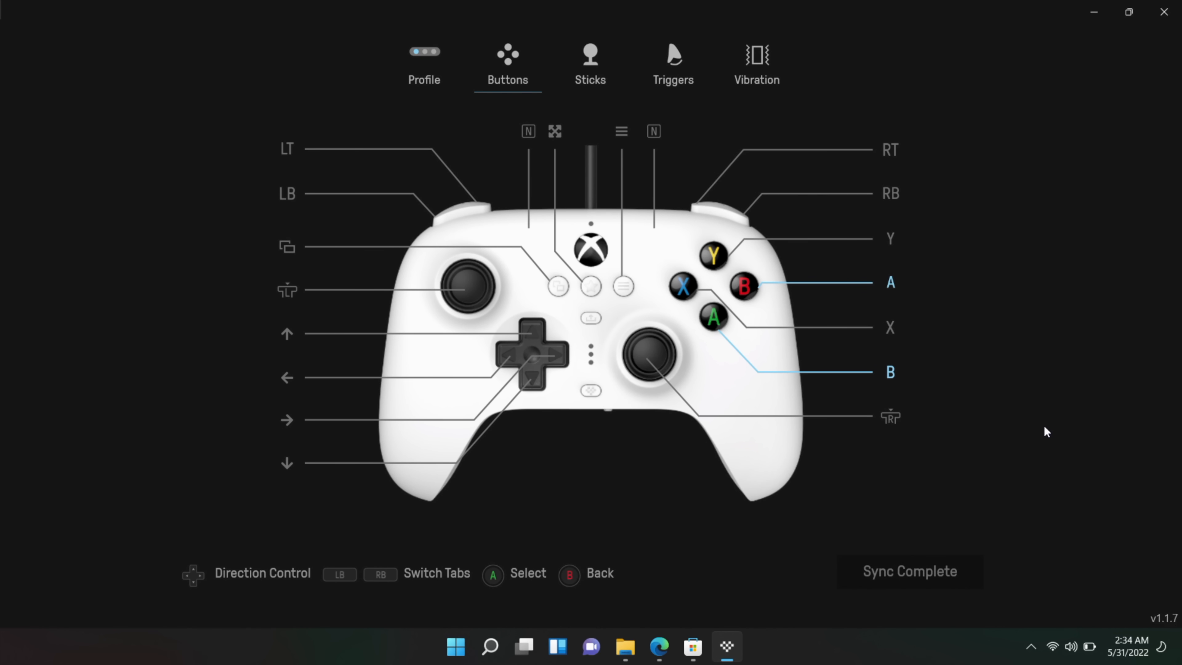
mouse_move(1040, 433)
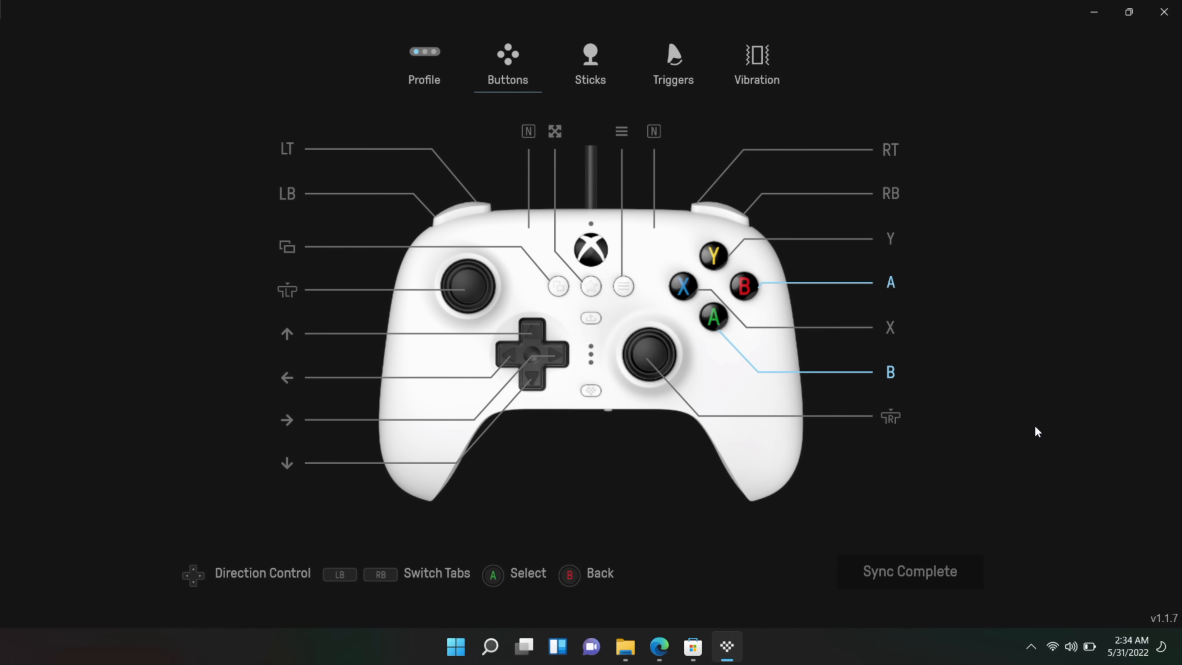
left_click(424, 62)
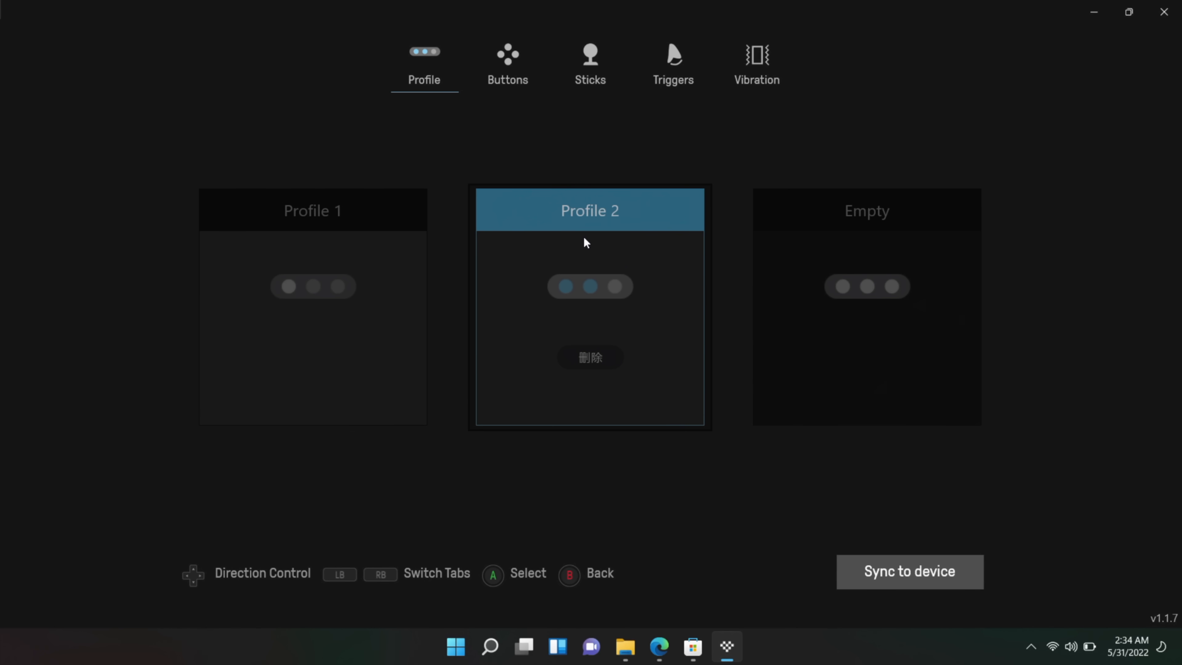
- Show Profile 2's stick settings and shrink the left stick's maximum range, then restore 0–100
left_click(507, 64)
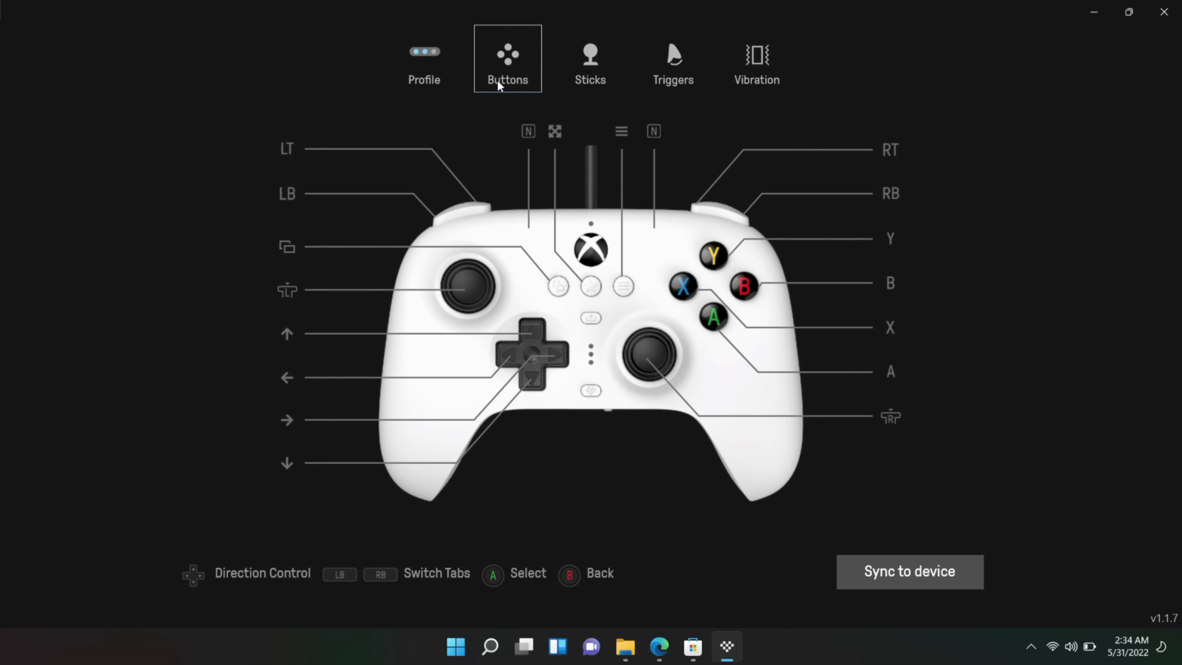
left_click(589, 60)
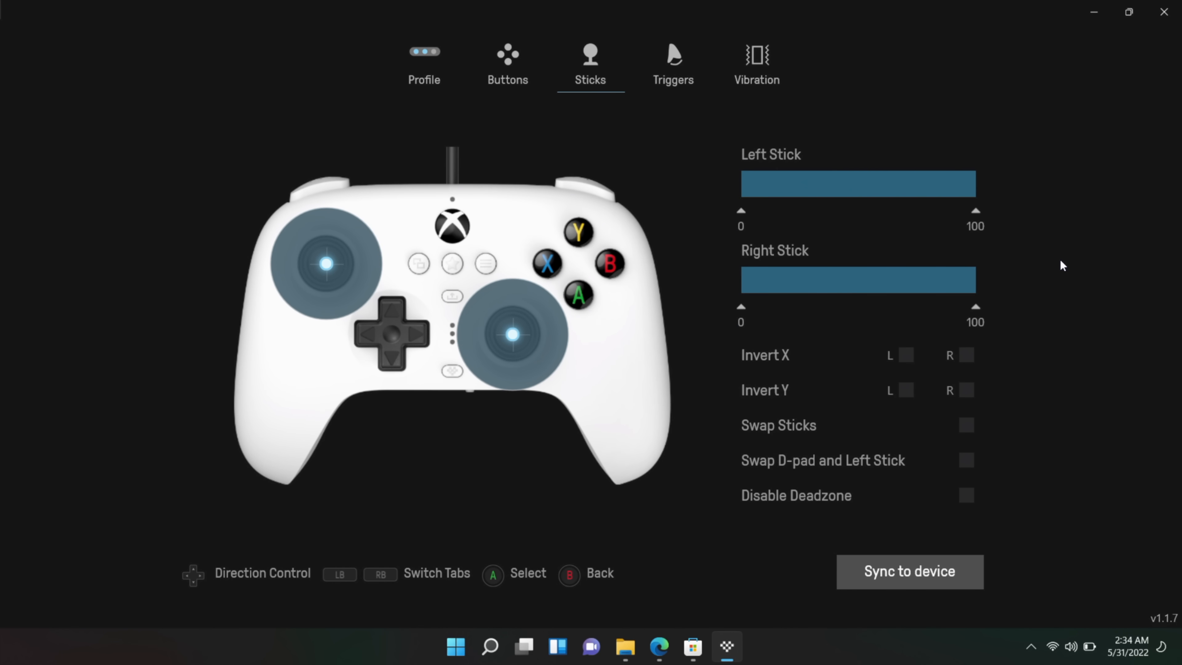
mouse_move(780, 193)
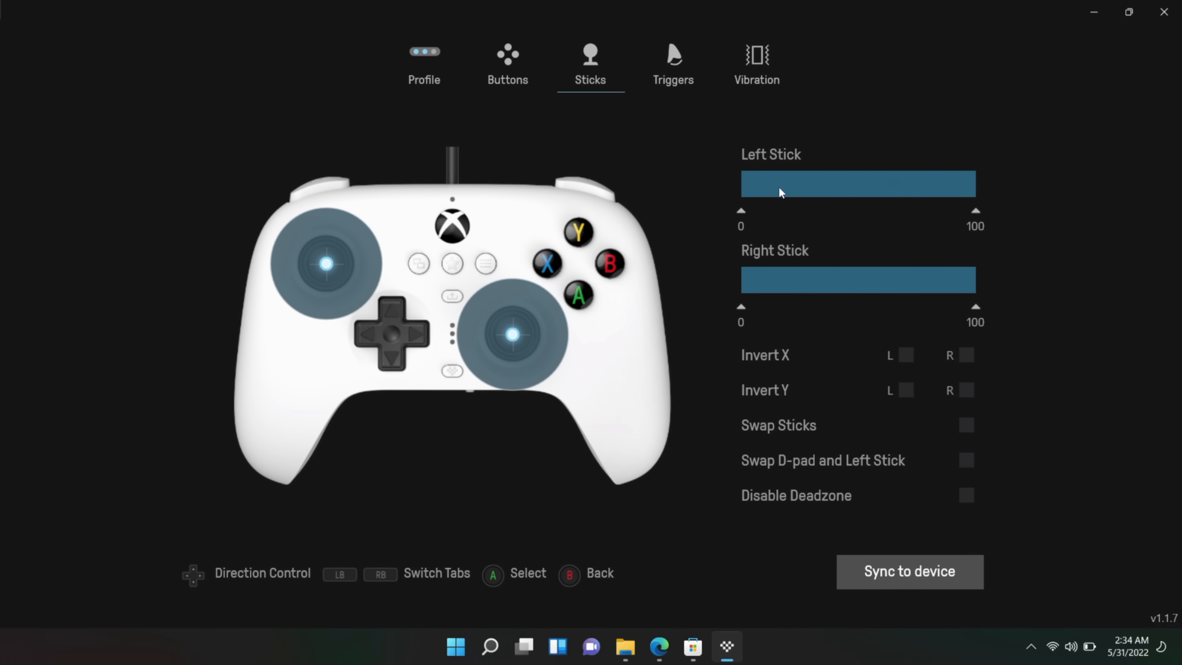
mouse_move(828, 175)
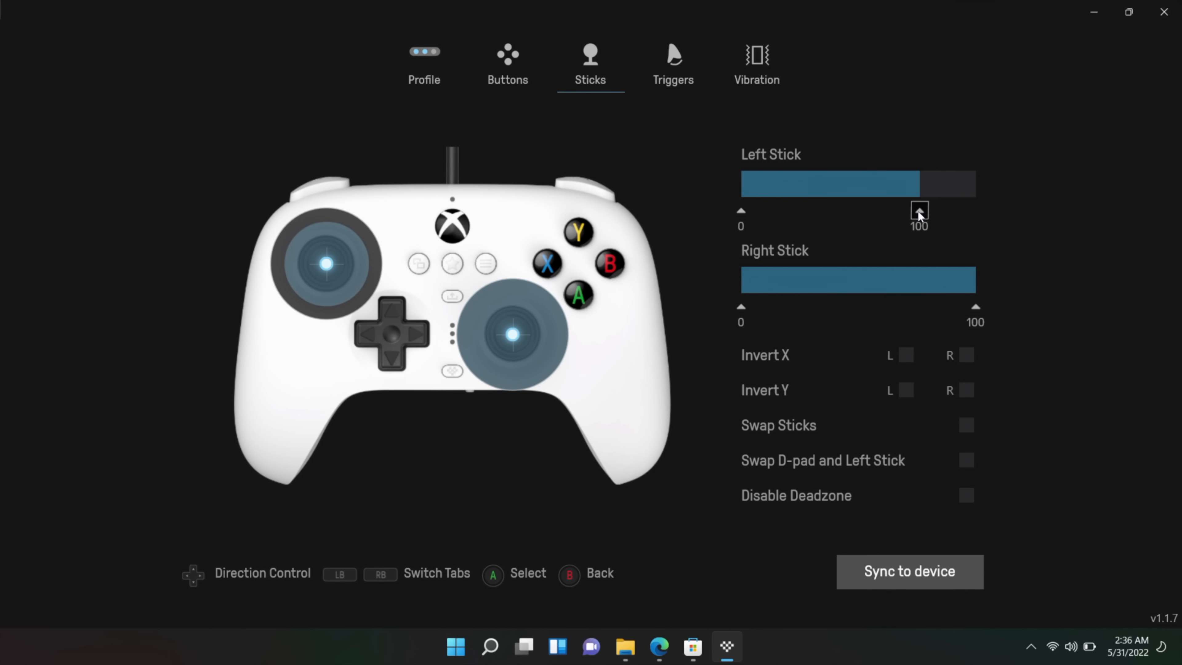
left_click_drag(918, 210, 835, 211)
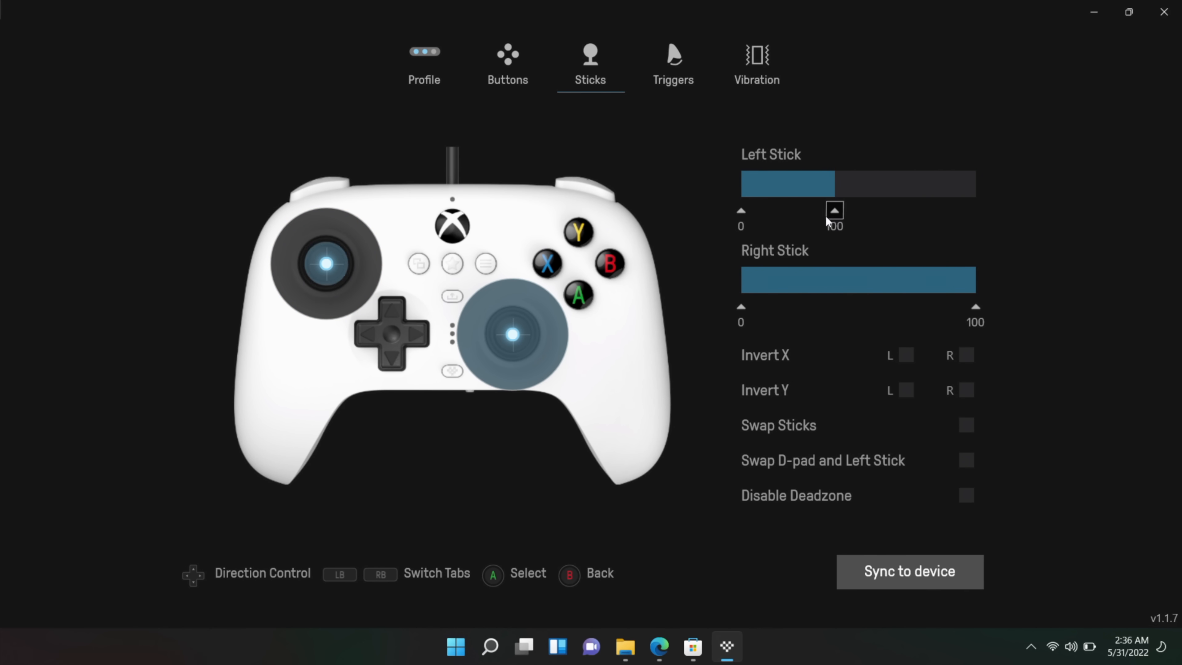
left_click_drag(835, 210, 762, 210)
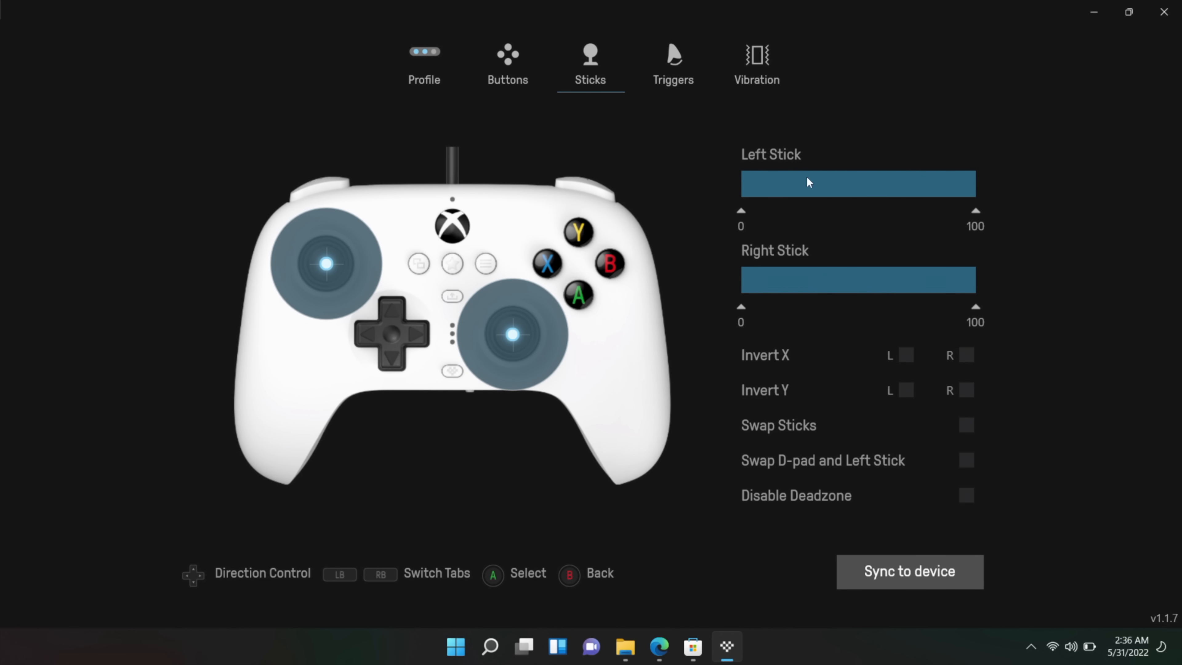
mouse_move(836, 363)
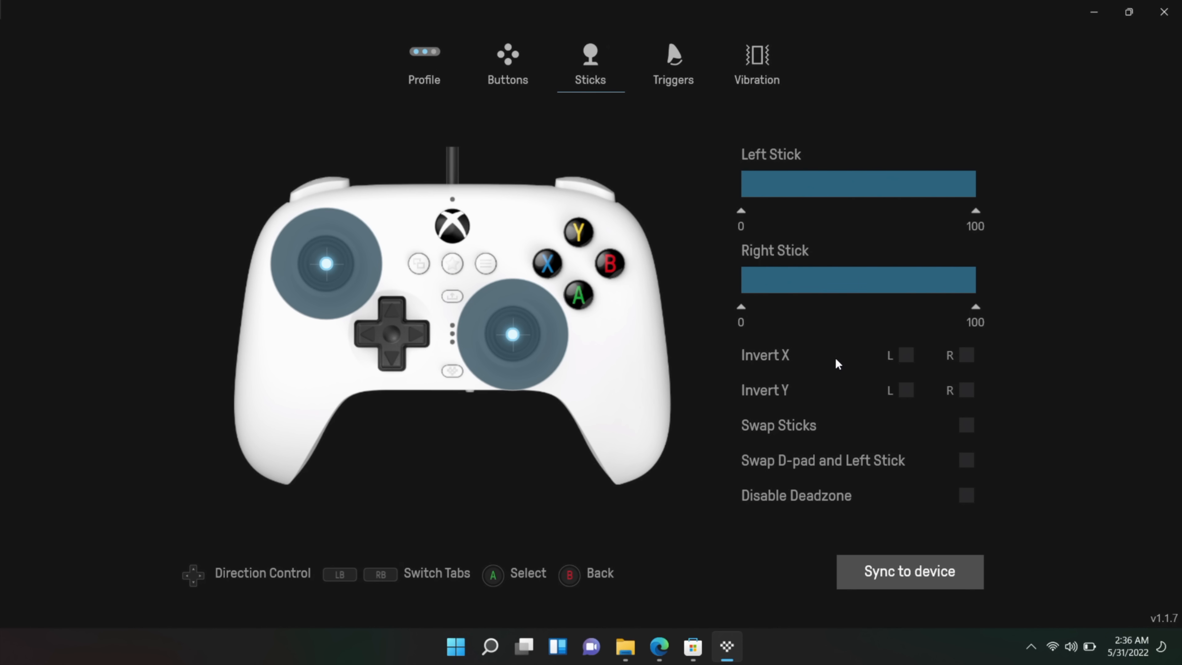
mouse_move(797, 370)
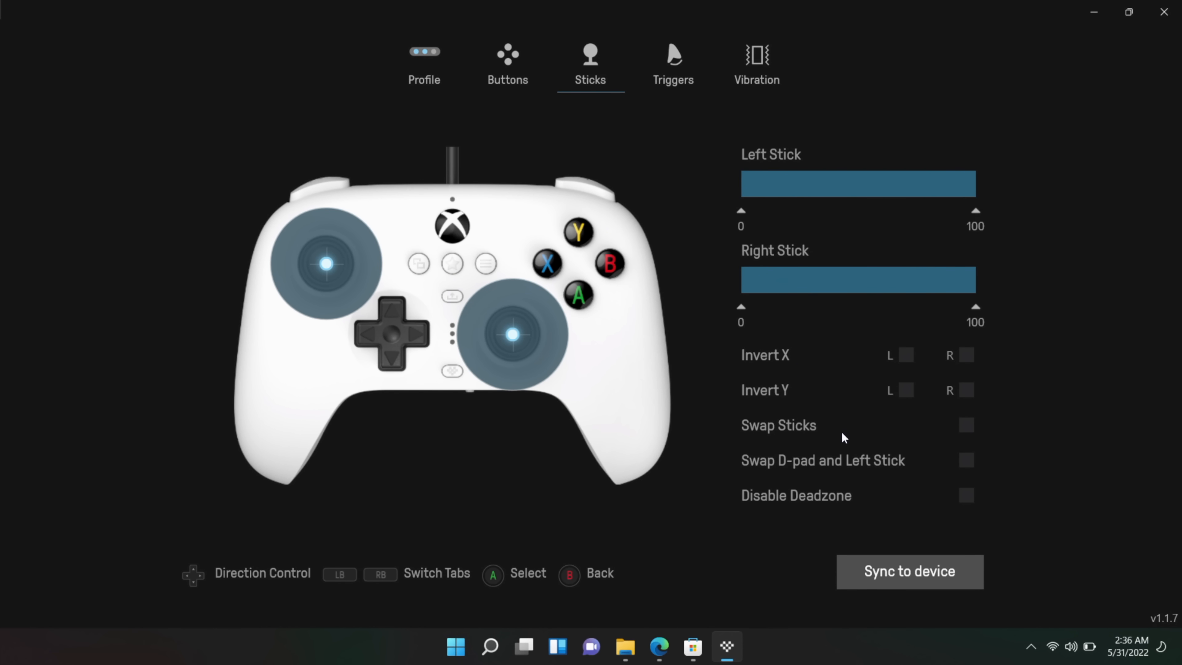
mouse_move(882, 478)
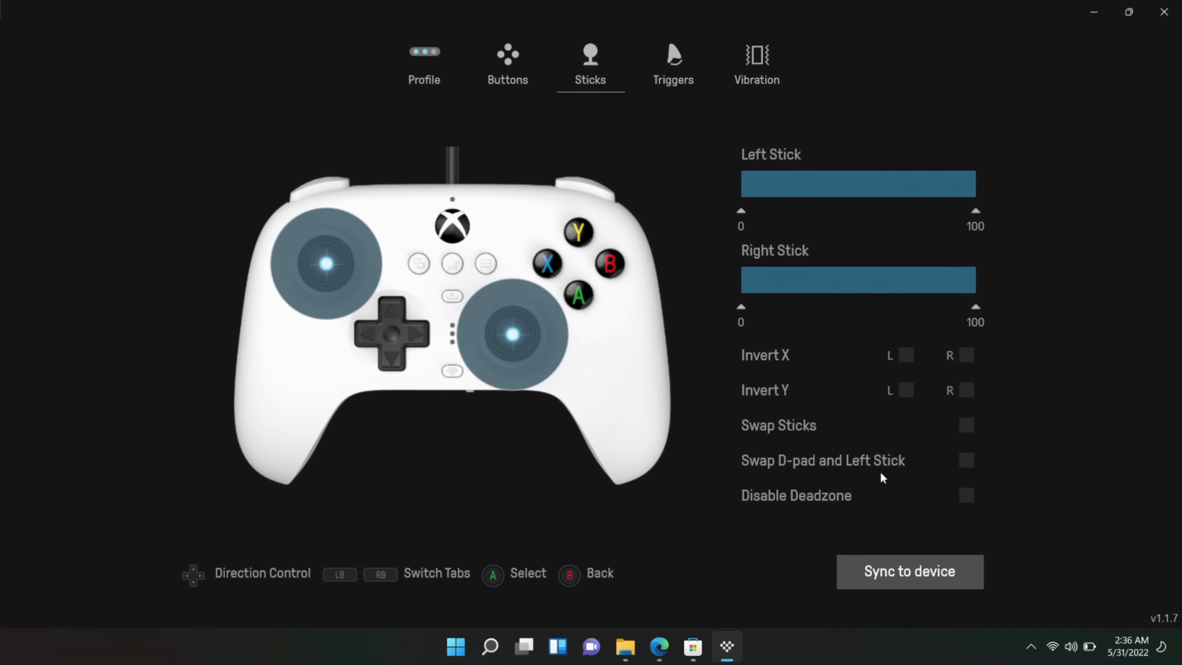
mouse_move(807, 509)
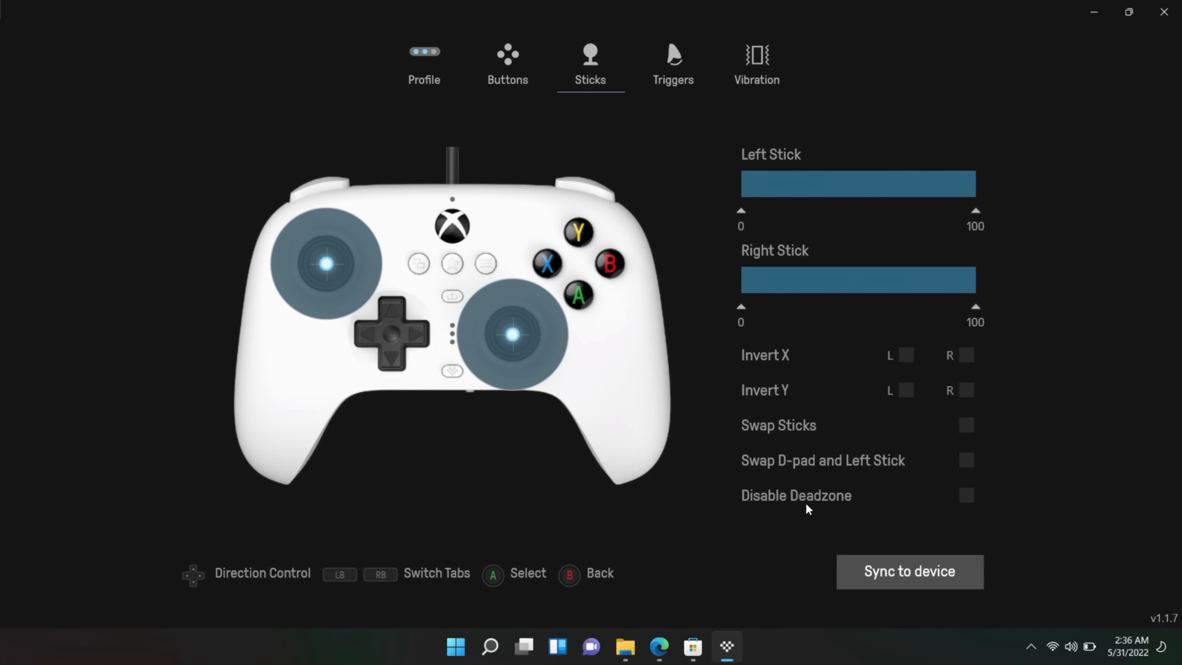
mouse_move(906, 511)
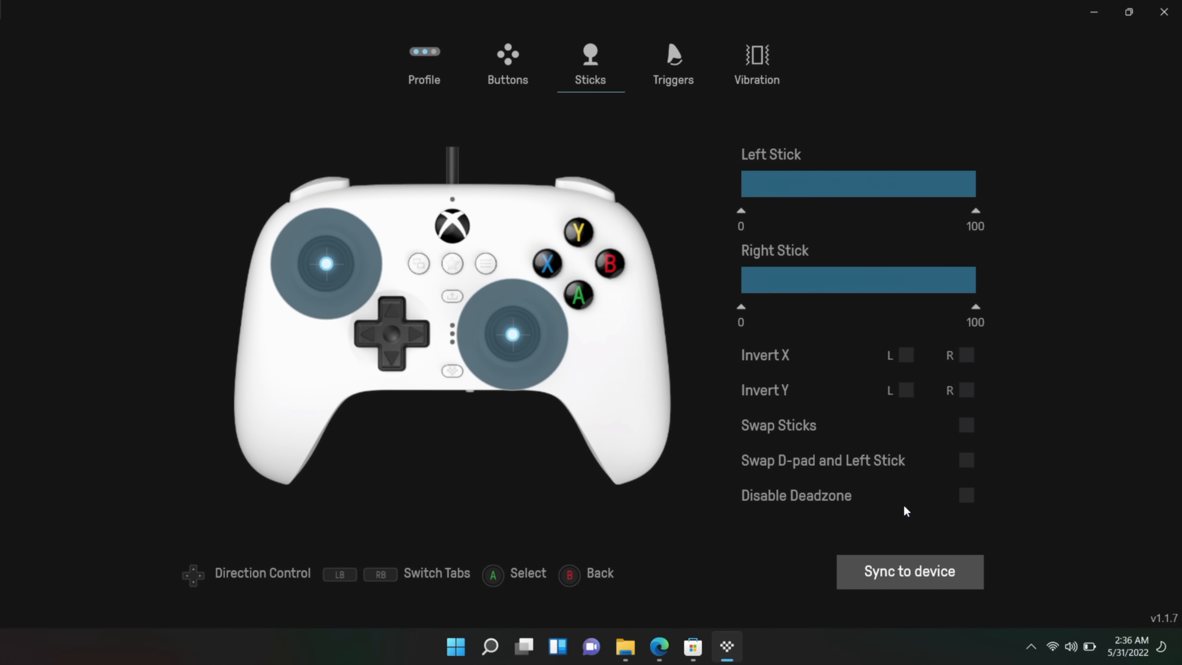
mouse_move(871, 511)
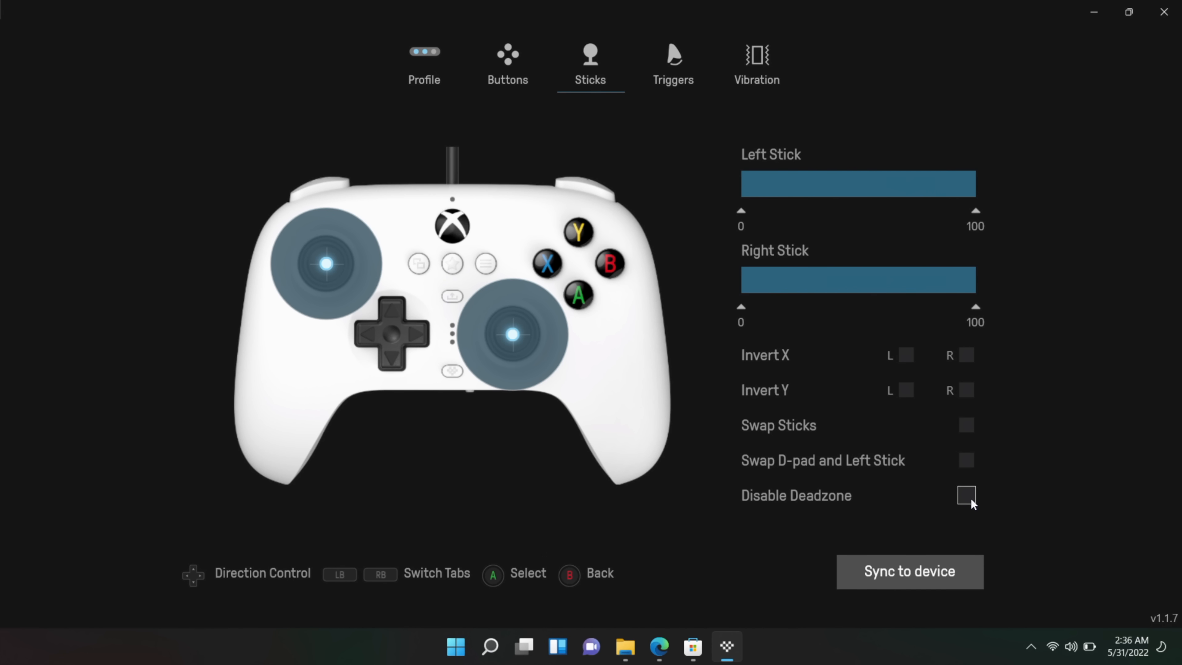
- Tick Disable Deadzone, acknowledge the stick drift warning, and leave the deadzone enabled
left_click(966, 495)
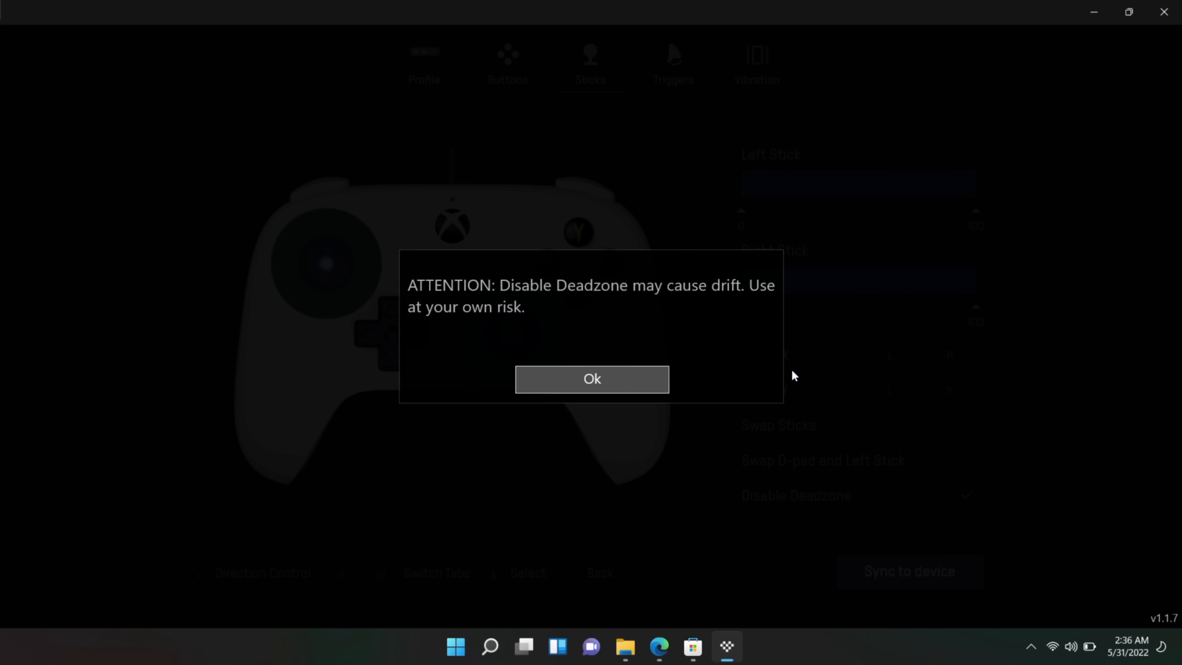
left_click(591, 379)
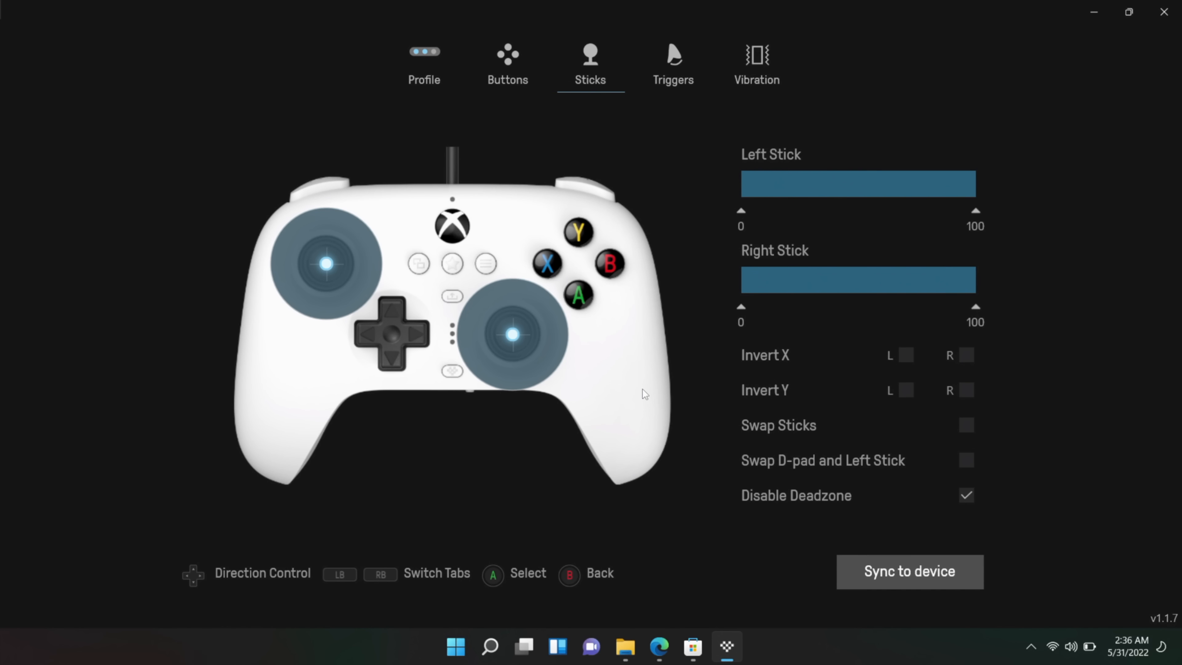
left_click(967, 495)
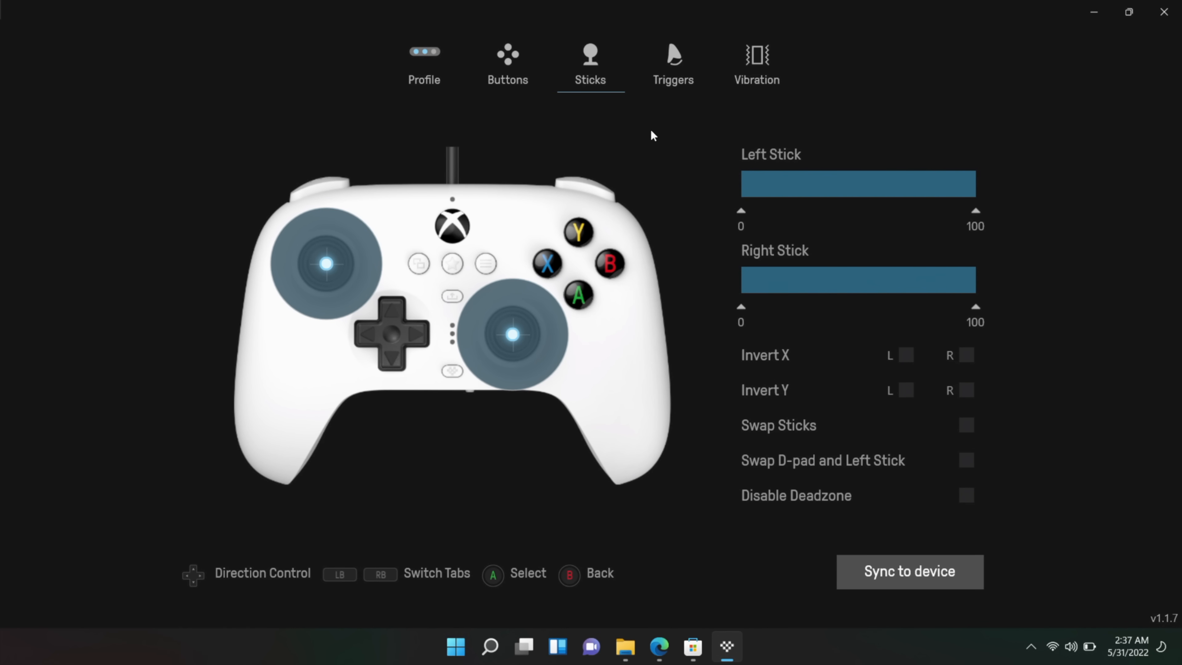
- Reshape the left trigger response curve and return it to default, keeping both triggers at full 0–100 range
left_click(672, 64)
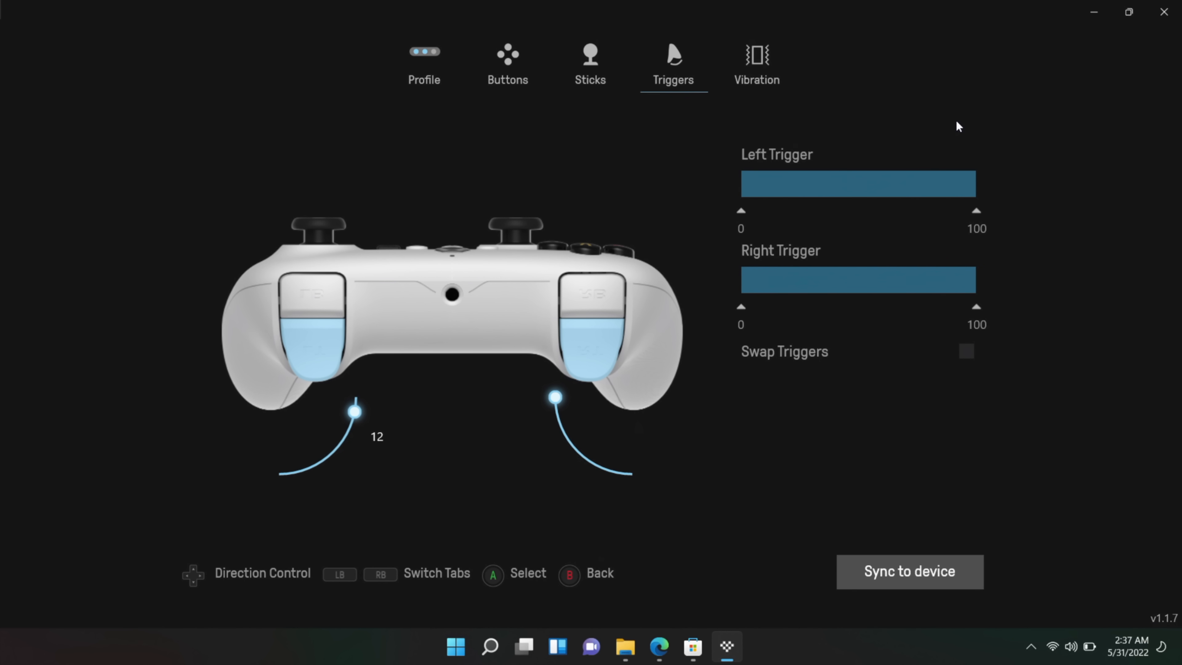
left_click(975, 211)
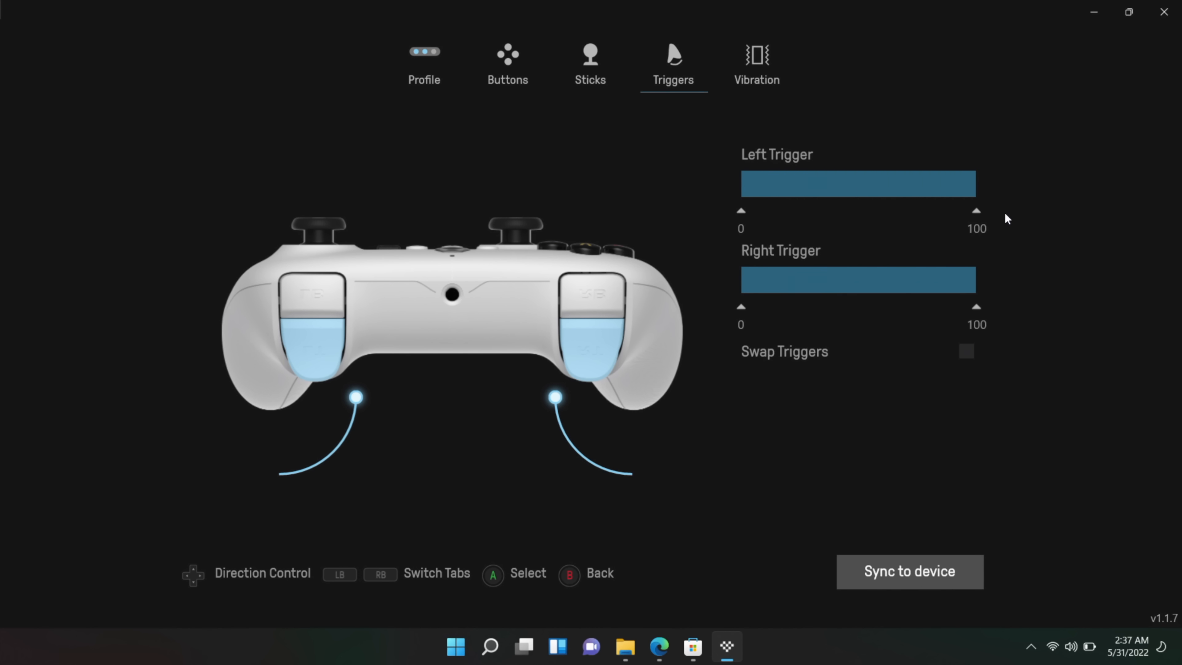
left_click_drag(356, 396, 329, 456)
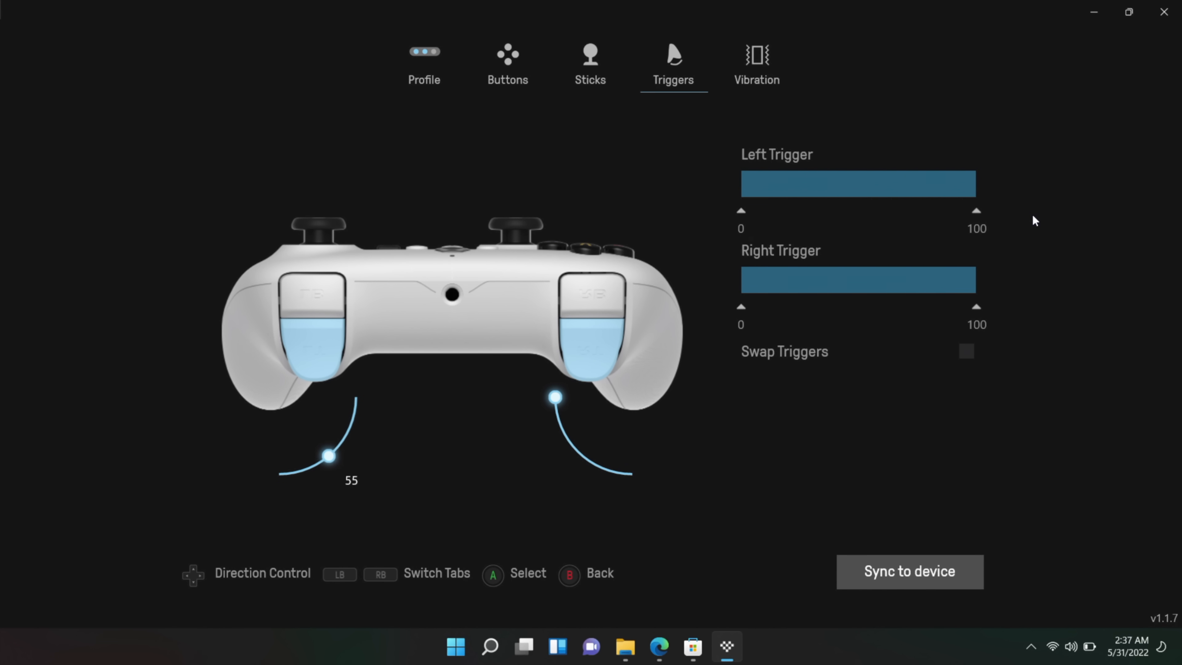
left_click_drag(330, 457, 356, 403)
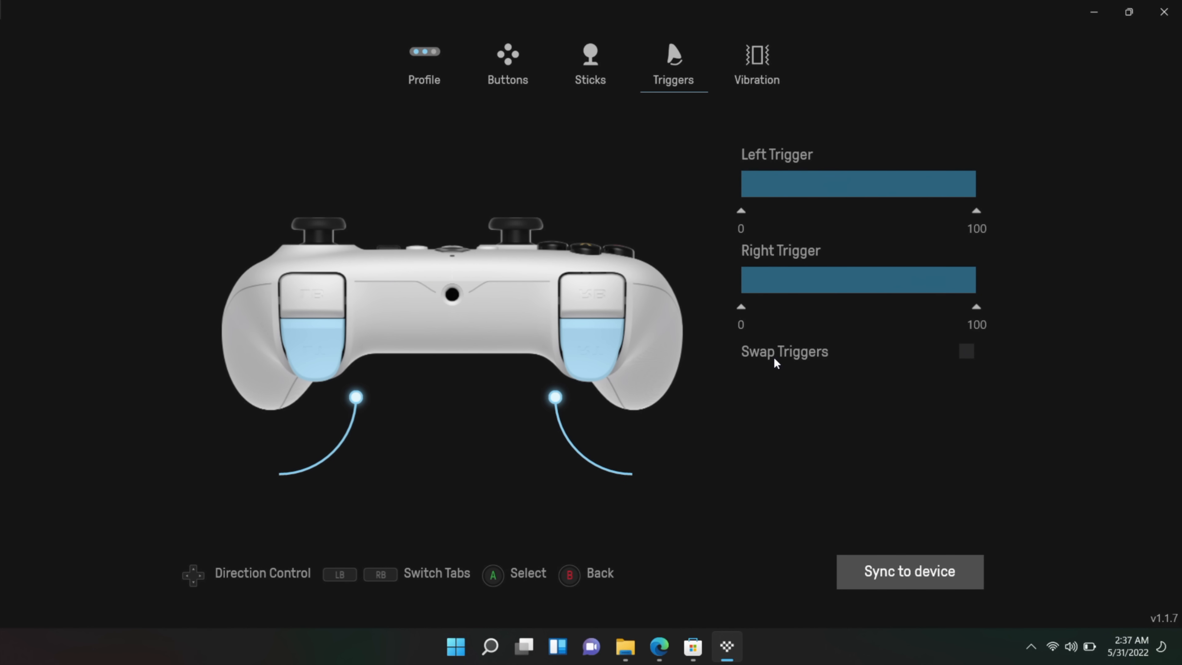
left_click(756, 64)
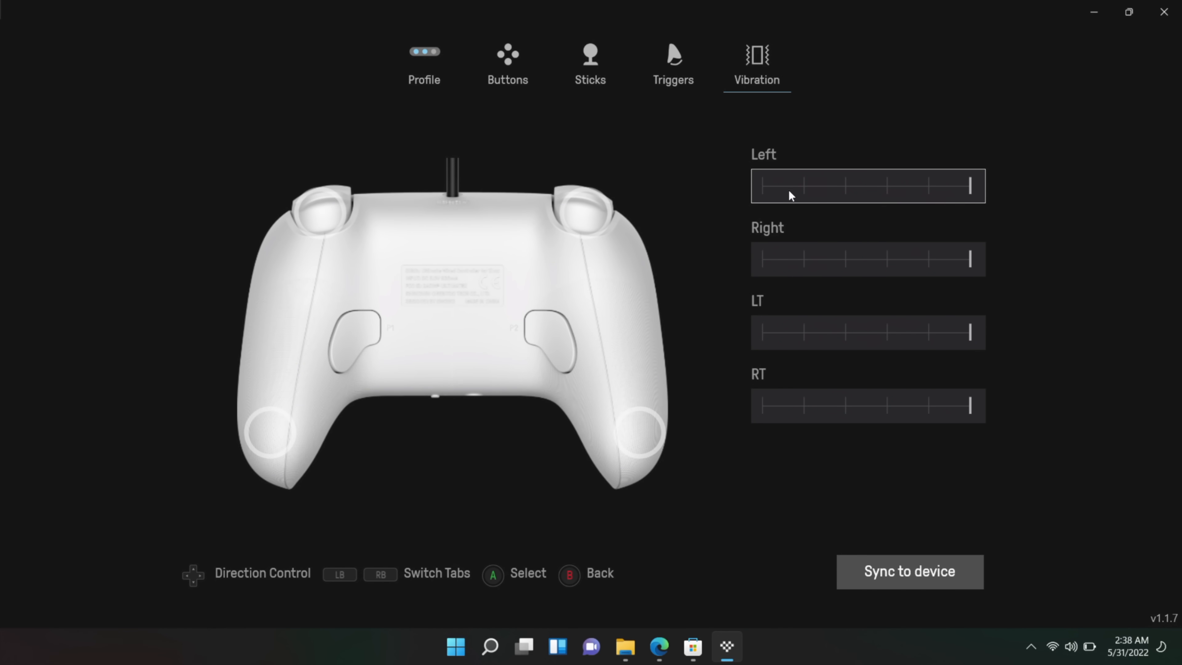
mouse_move(826, 196)
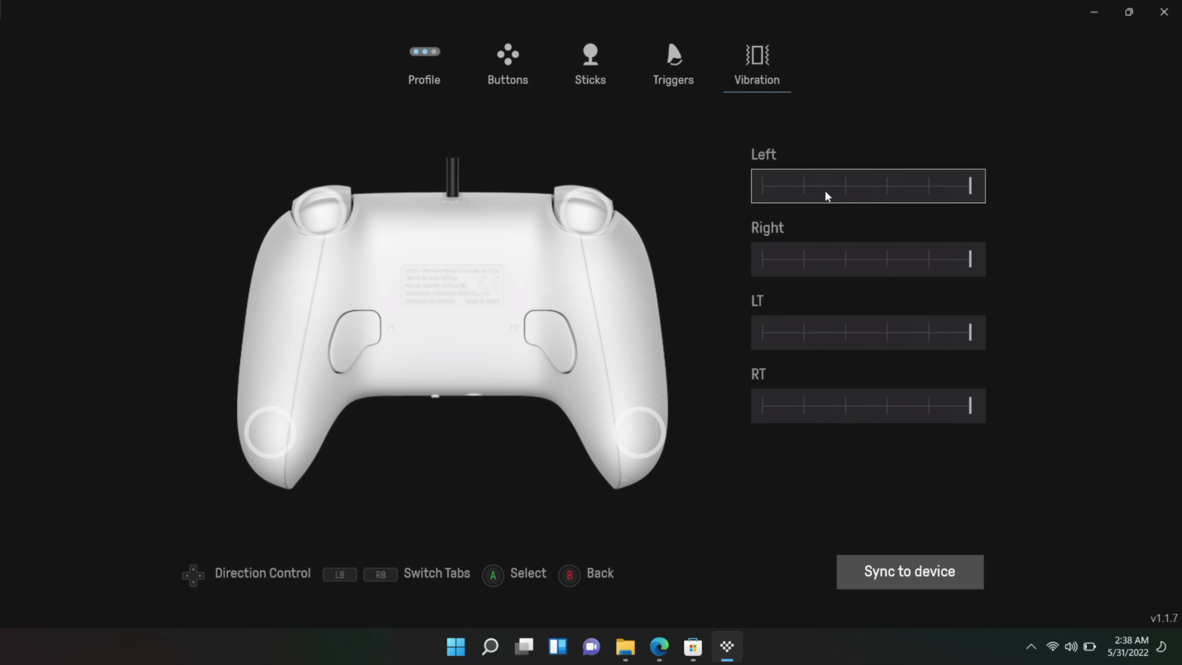
mouse_move(946, 204)
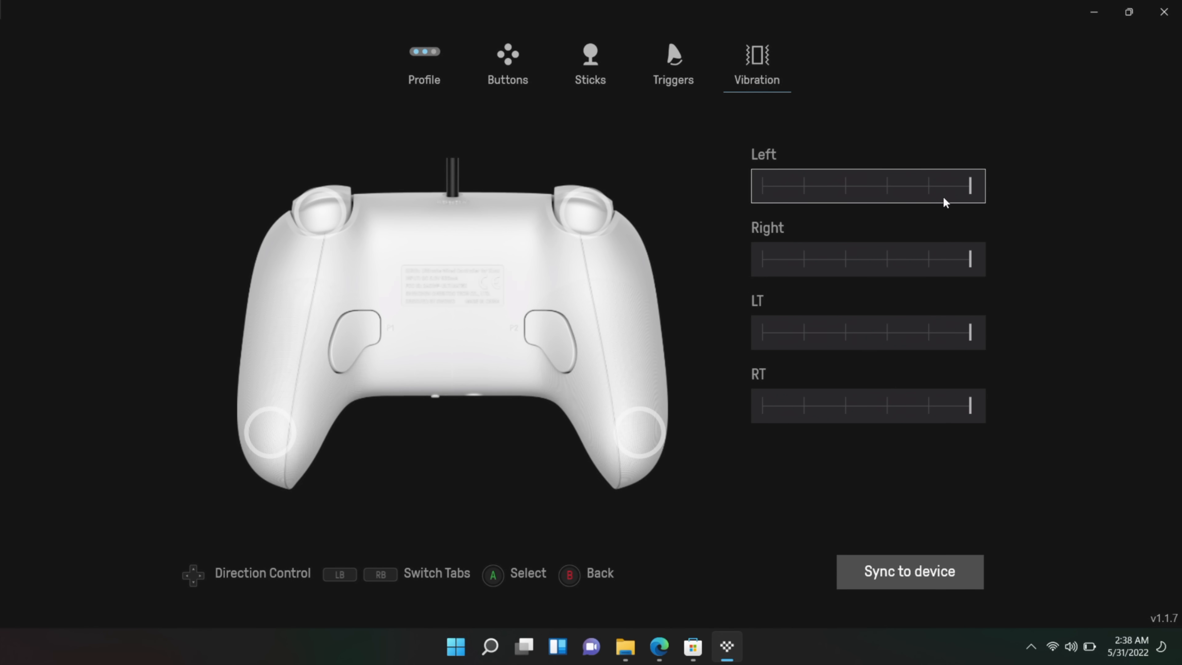
left_click_drag(968, 185, 762, 185)
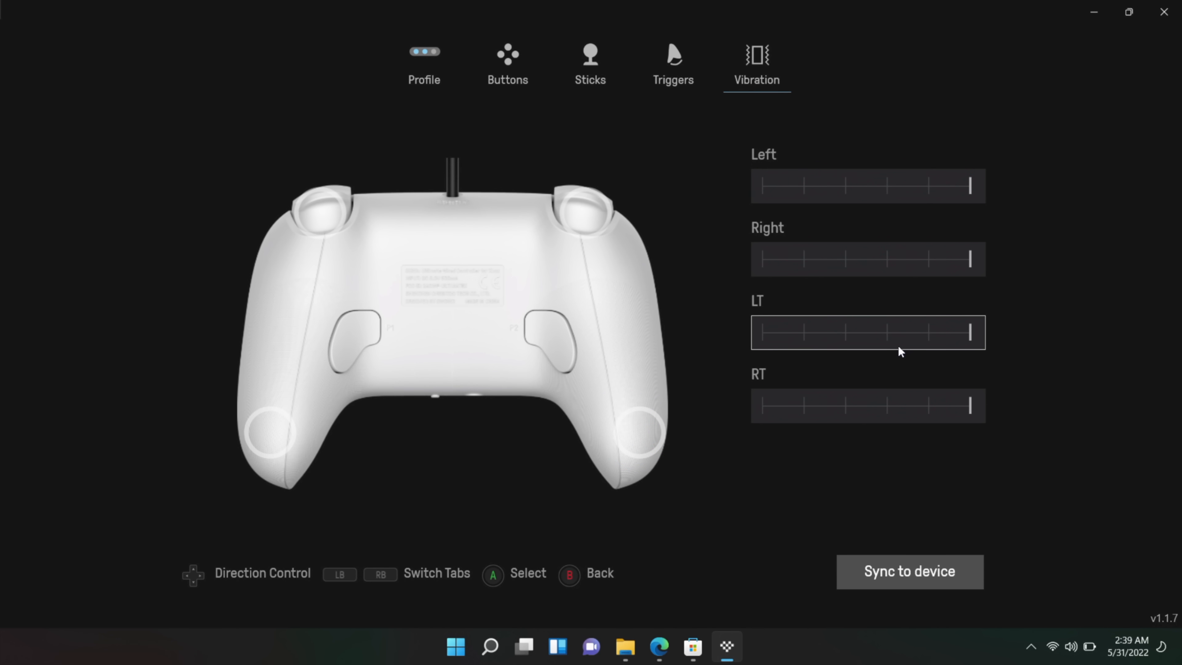
mouse_move(901, 345)
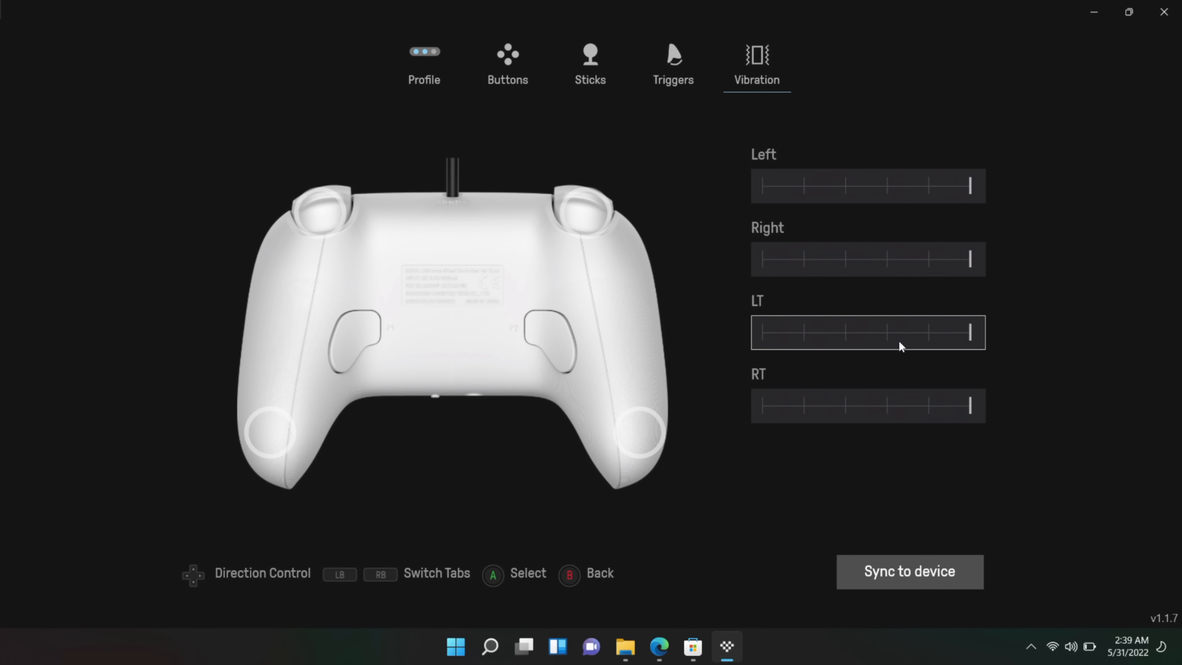
mouse_move(877, 344)
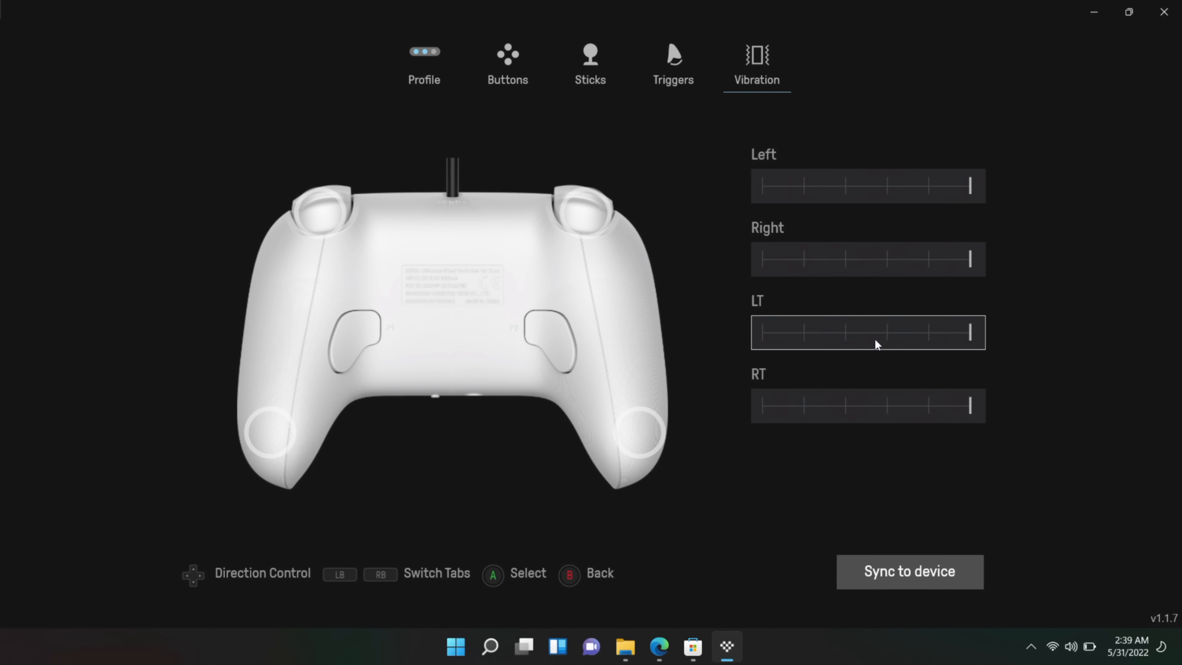
left_click(886, 332)
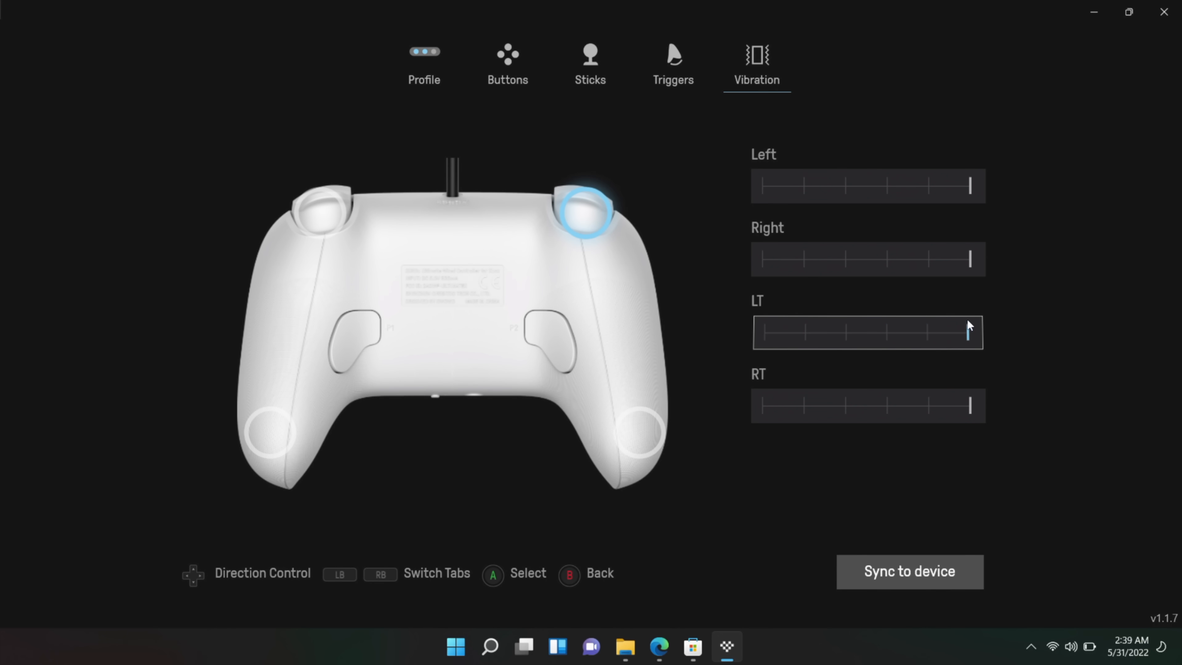
left_click_drag(971, 332, 806, 332)
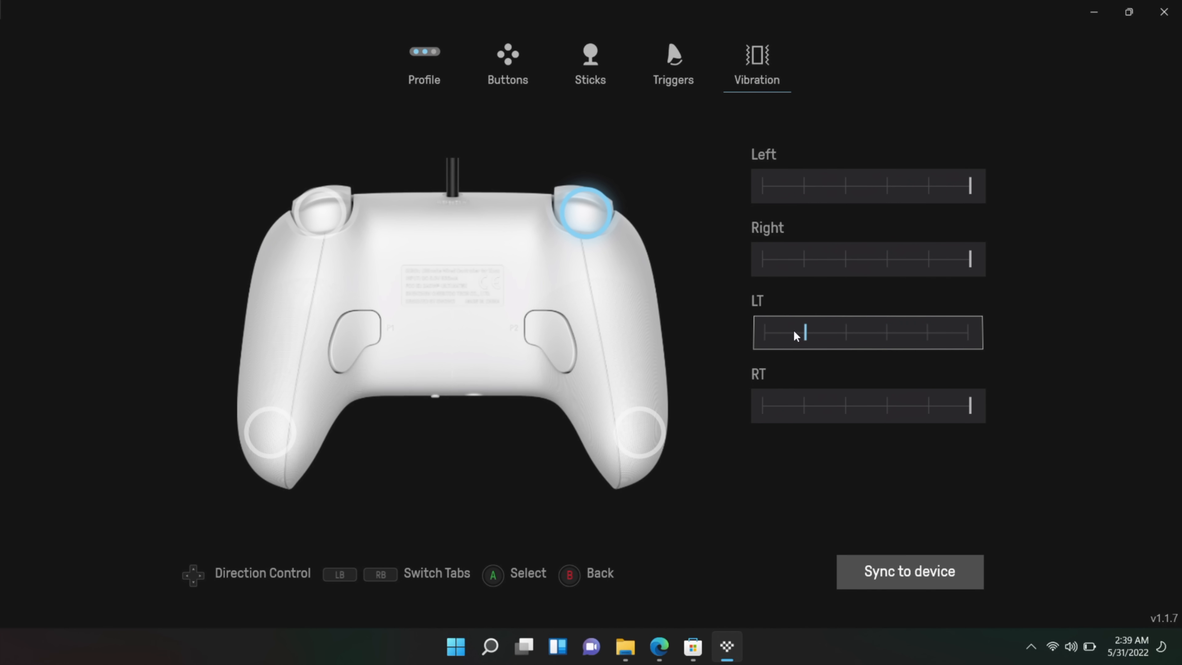
left_click_drag(805, 332, 926, 333)
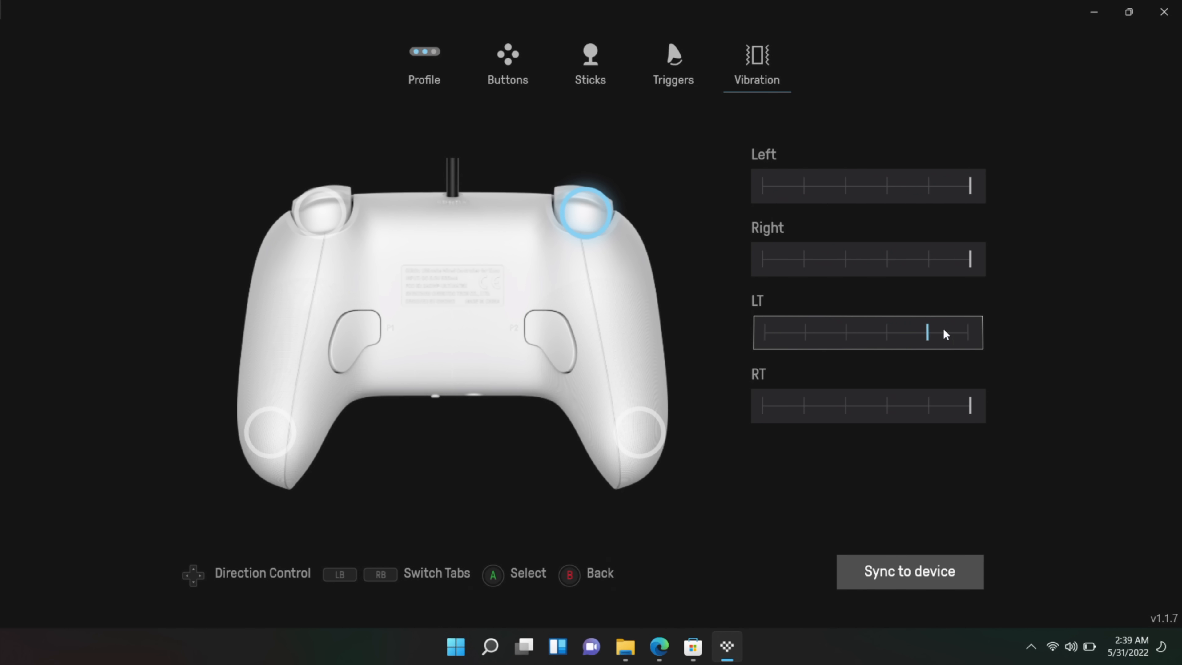
left_click_drag(927, 332, 844, 332)
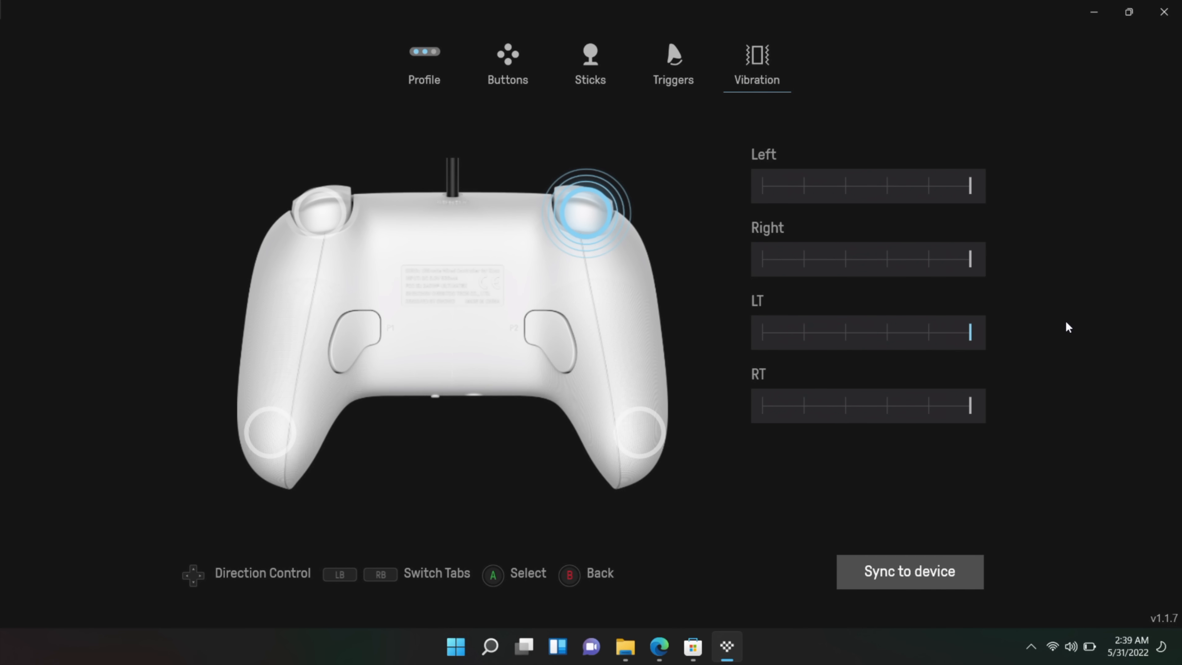
mouse_move(862, 357)
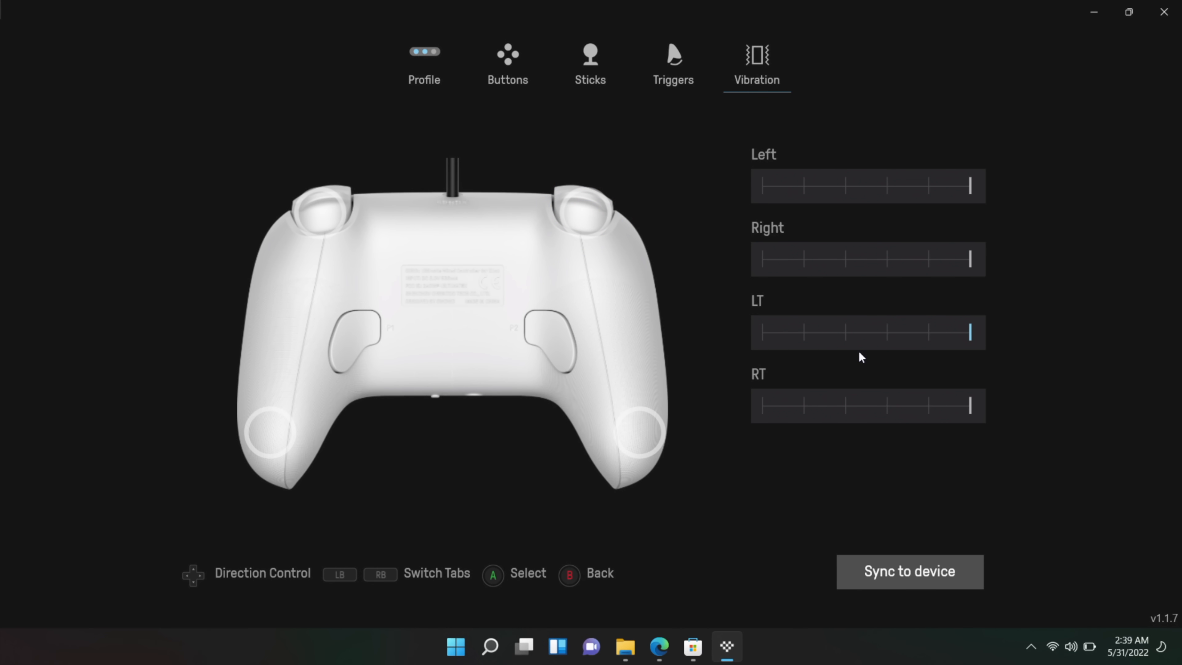
left_click_drag(969, 332, 845, 332)
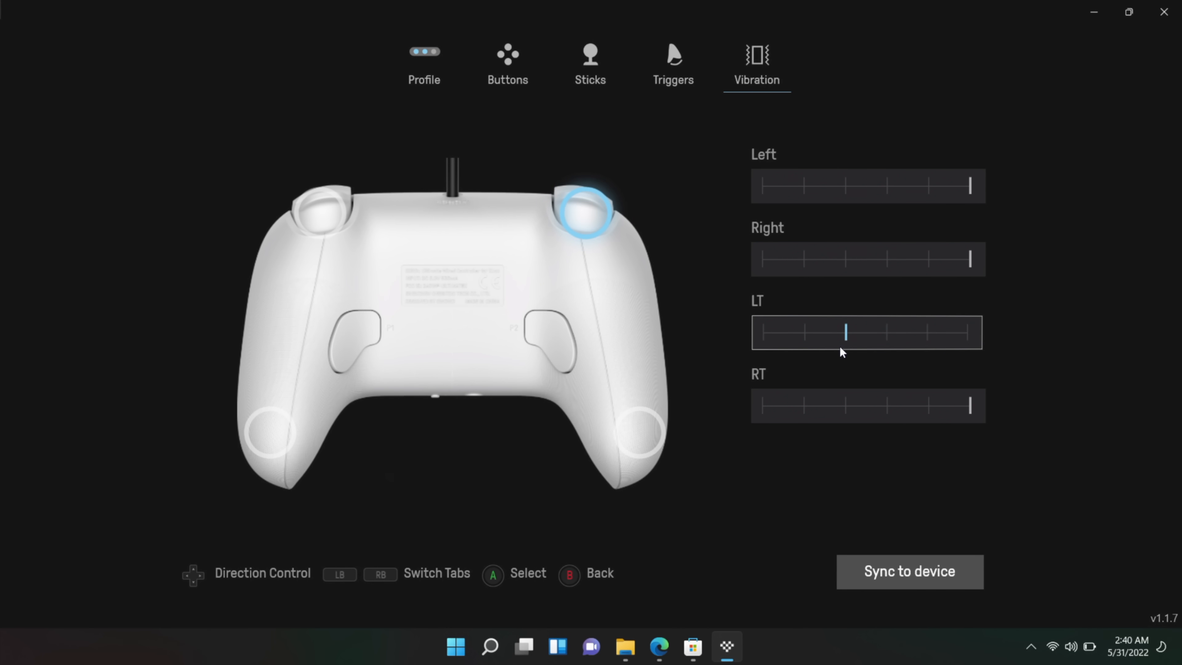
mouse_move(845, 347)
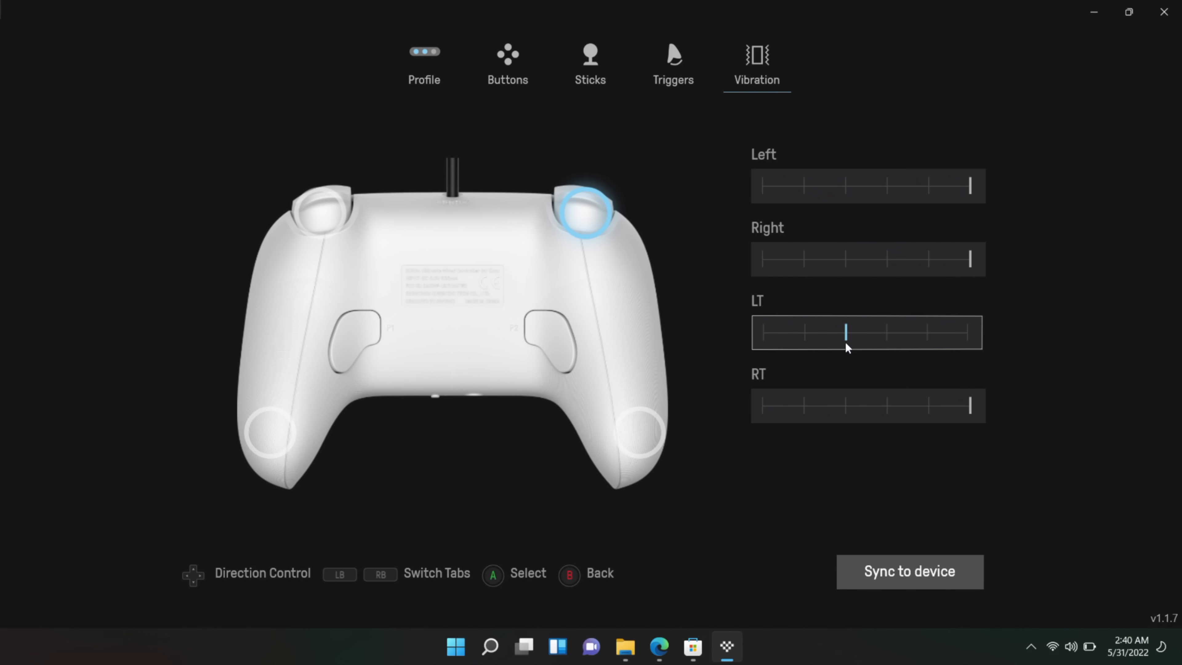
left_click_drag(846, 332, 887, 332)
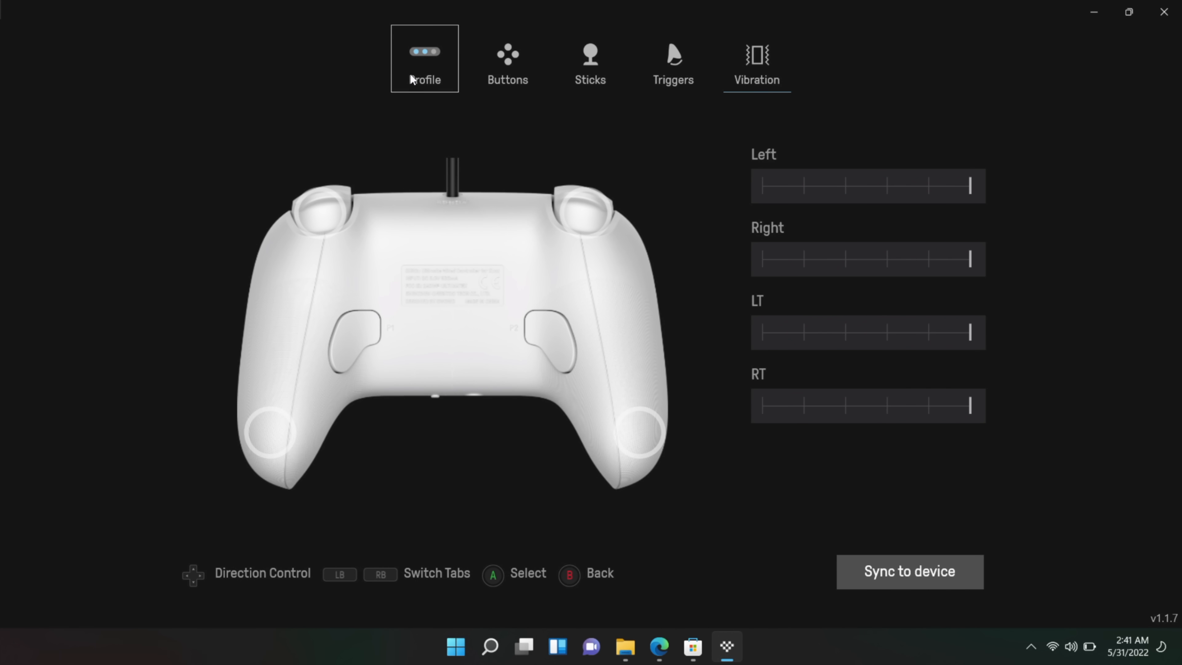
- Cycle the active profile through Profile 1, 2 and 3, finishing with Profile 3 active
left_click(424, 59)
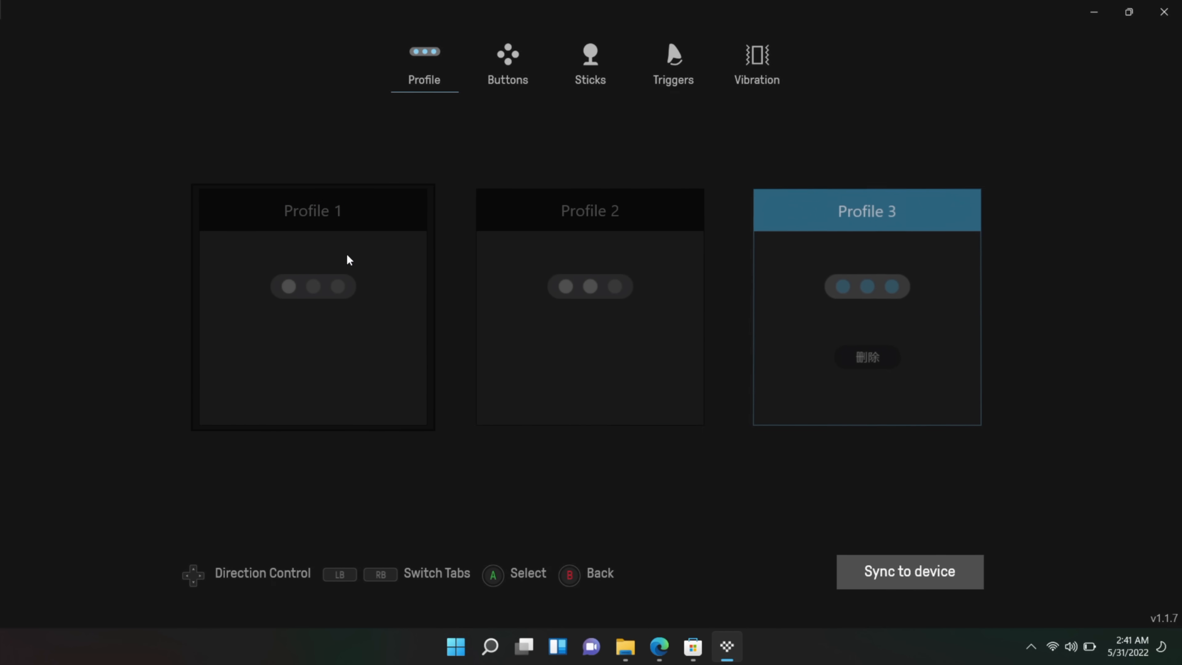
left_click(312, 209)
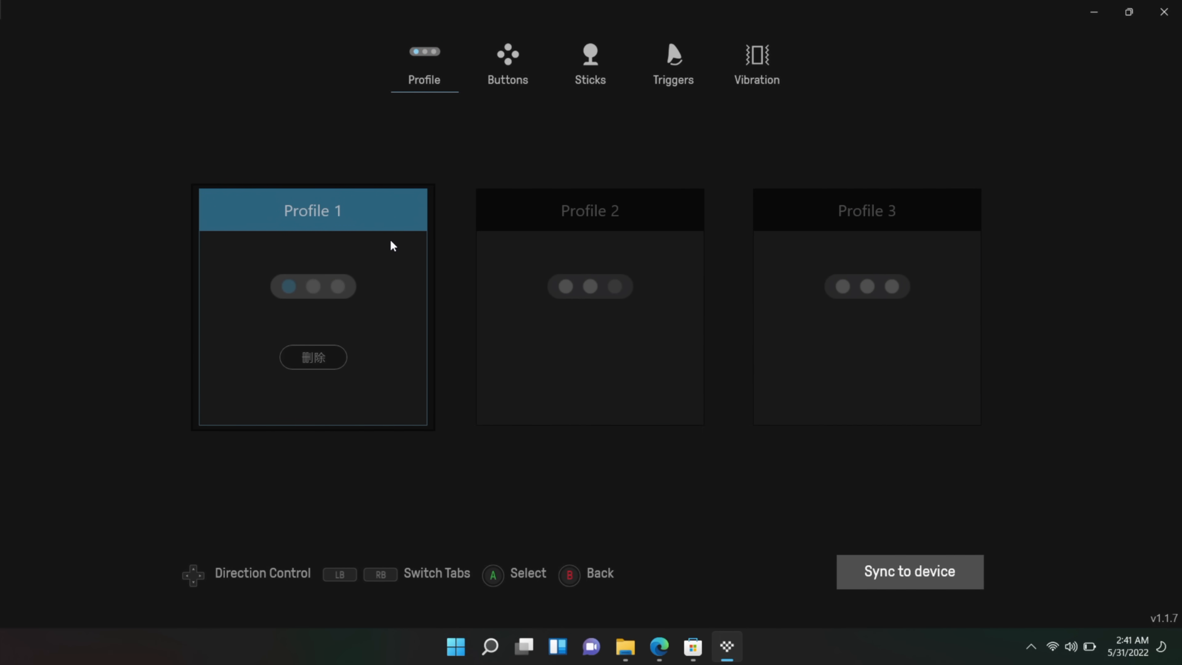
left_click(590, 209)
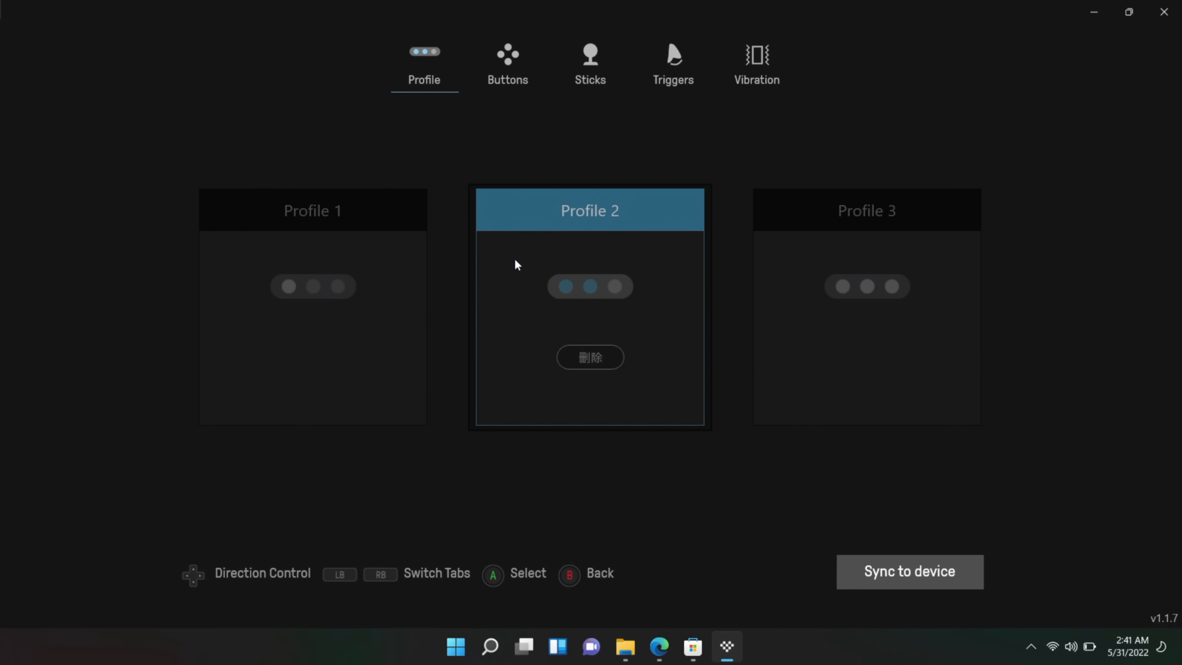
left_click(867, 209)
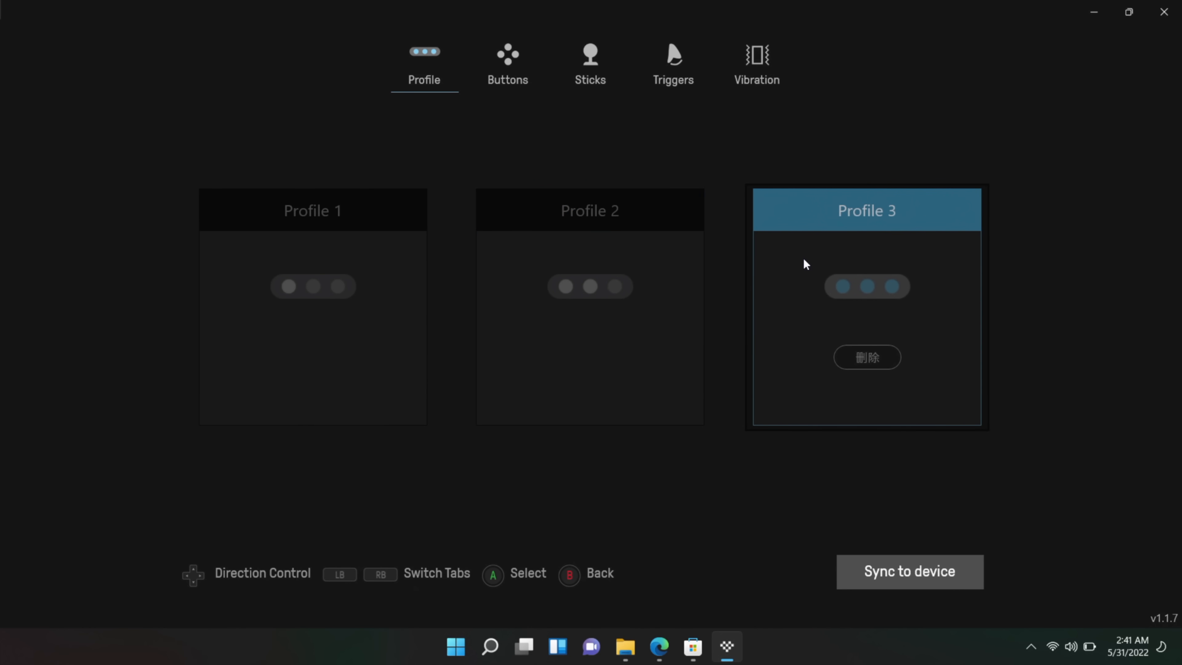
mouse_move(407, 261)
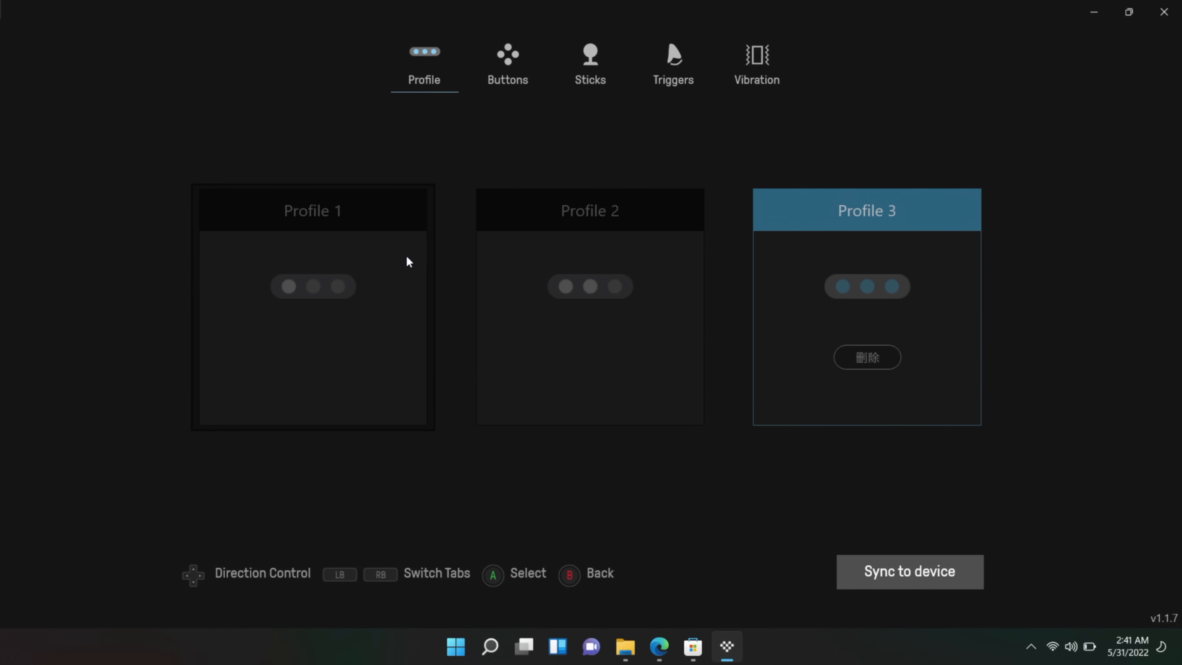
left_click(312, 209)
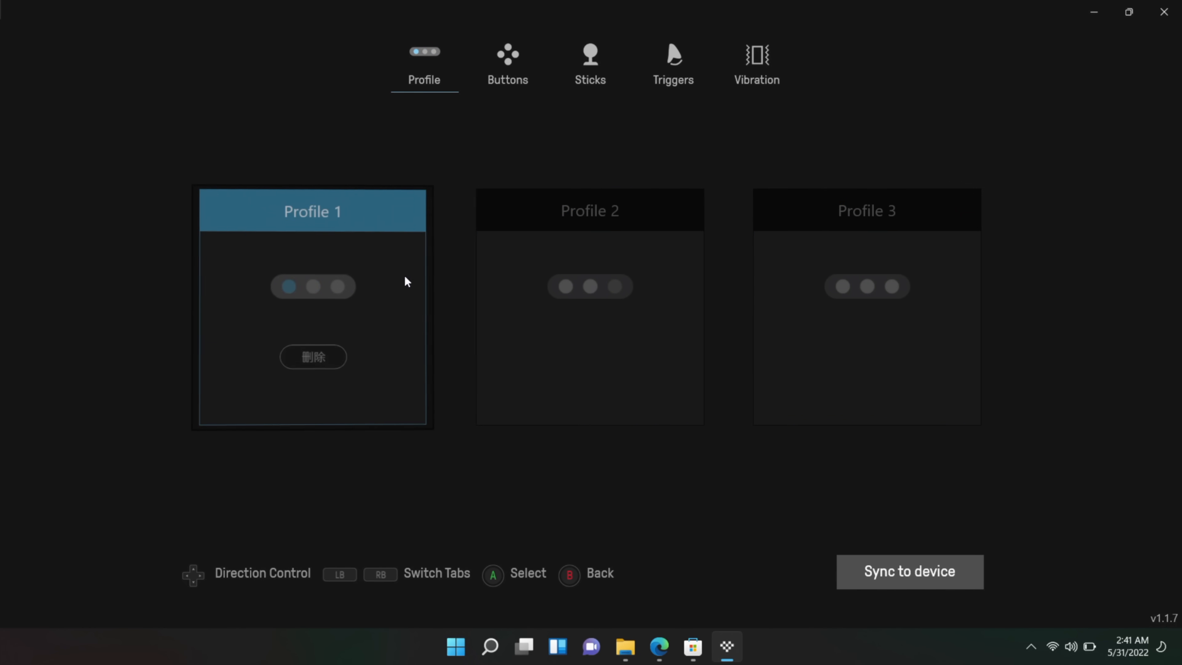
left_click(866, 211)
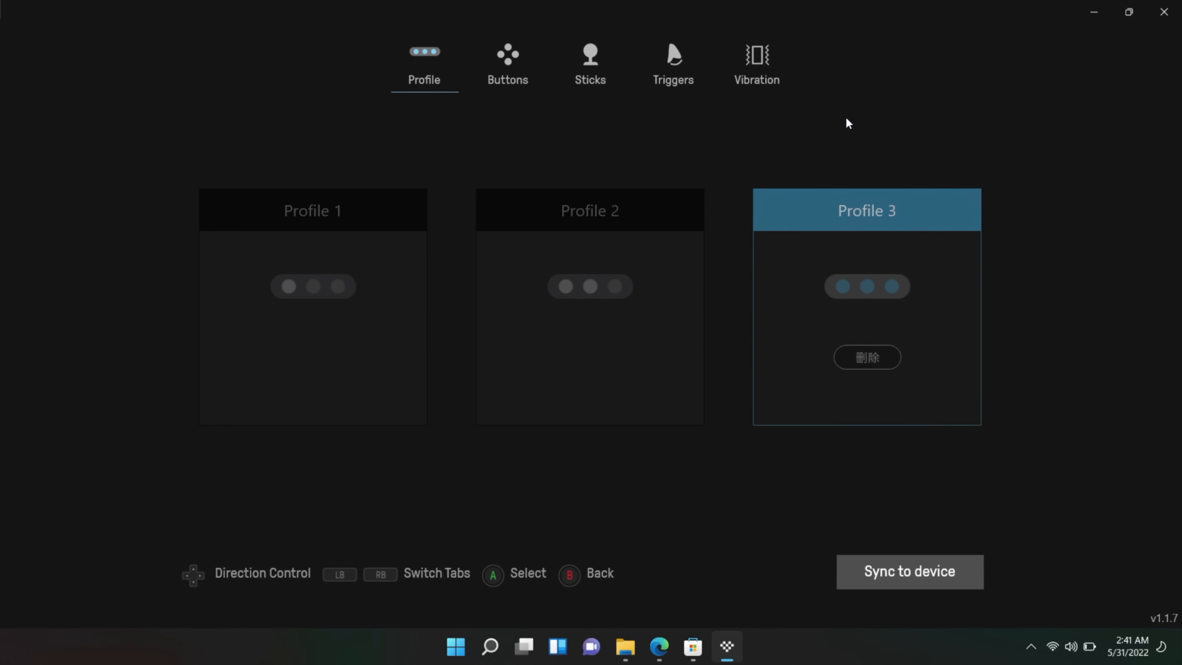